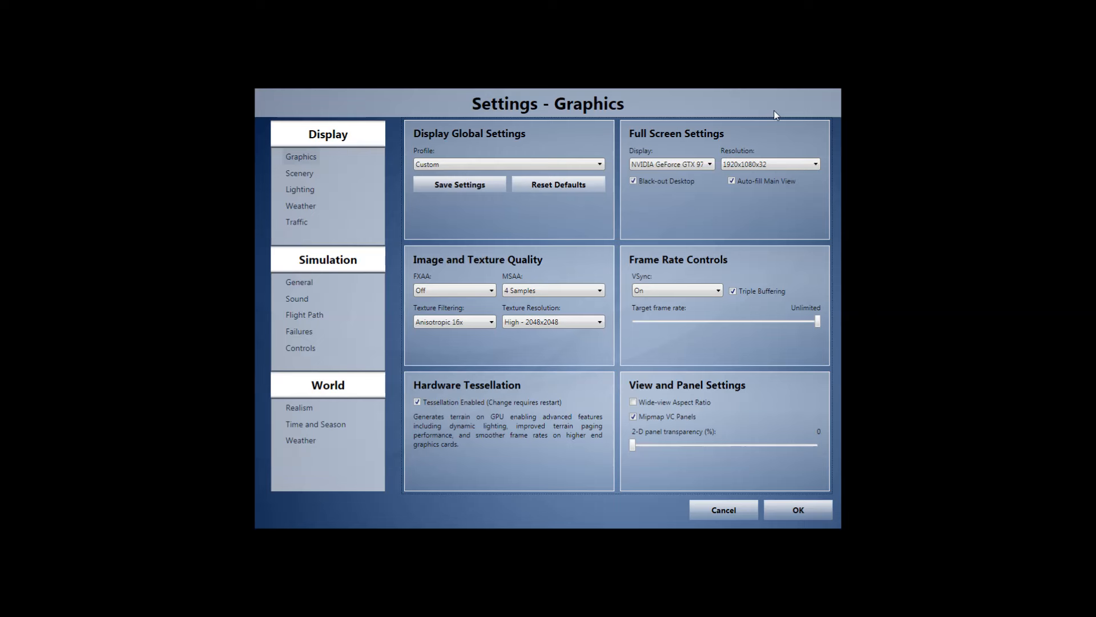
mouse_move(566, 275)
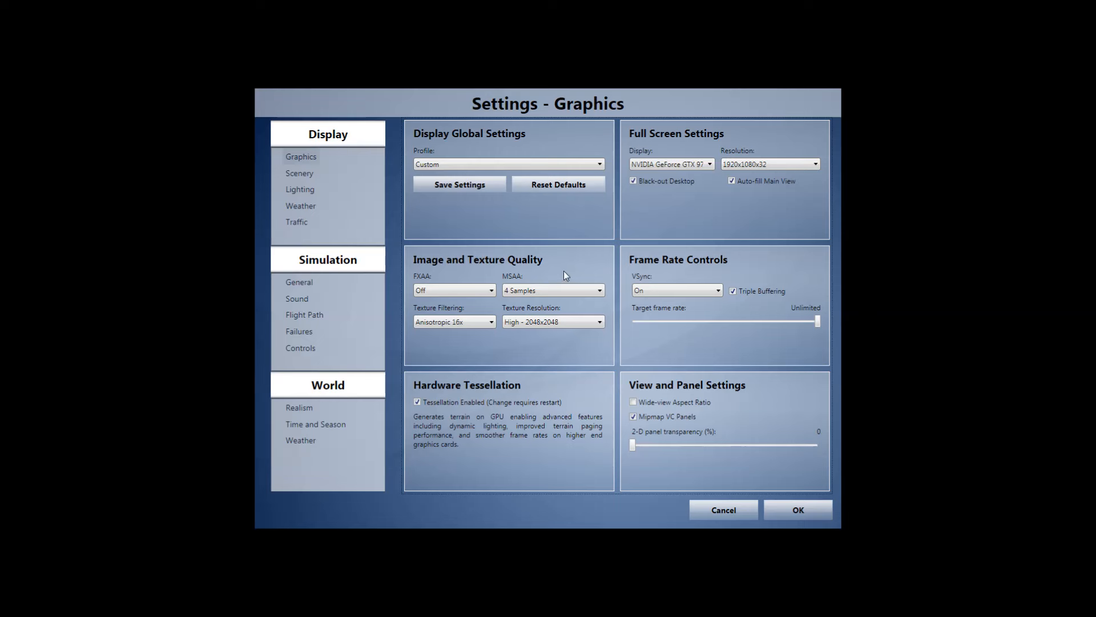
mouse_move(496, 277)
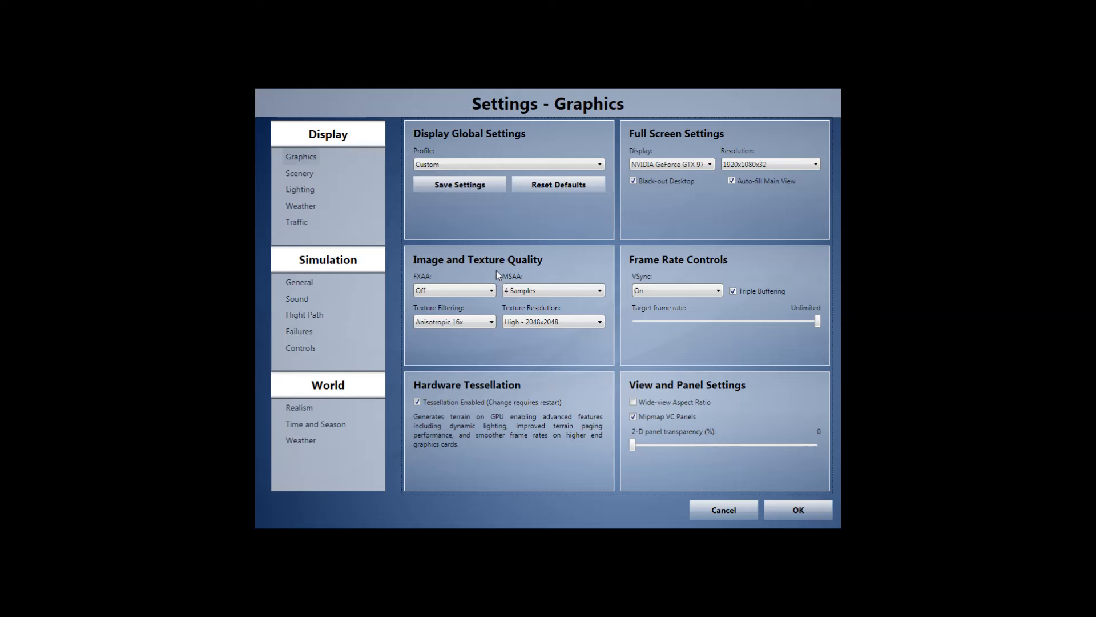
mouse_move(528, 283)
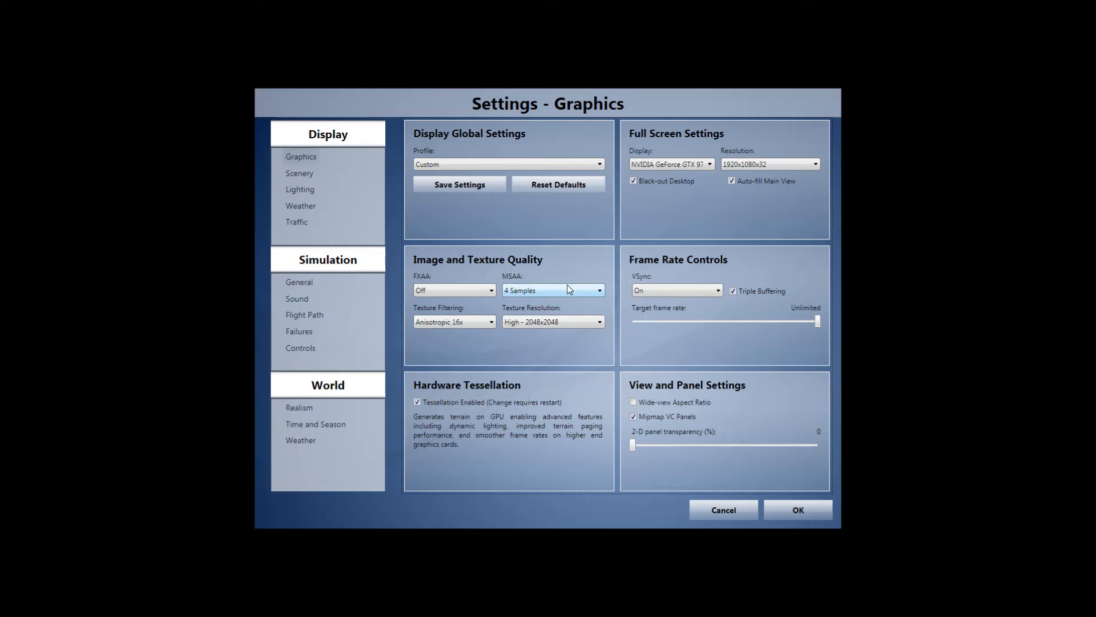
Keep the sim's multisample anti-aliasing at 4 Samples.
click(550, 290)
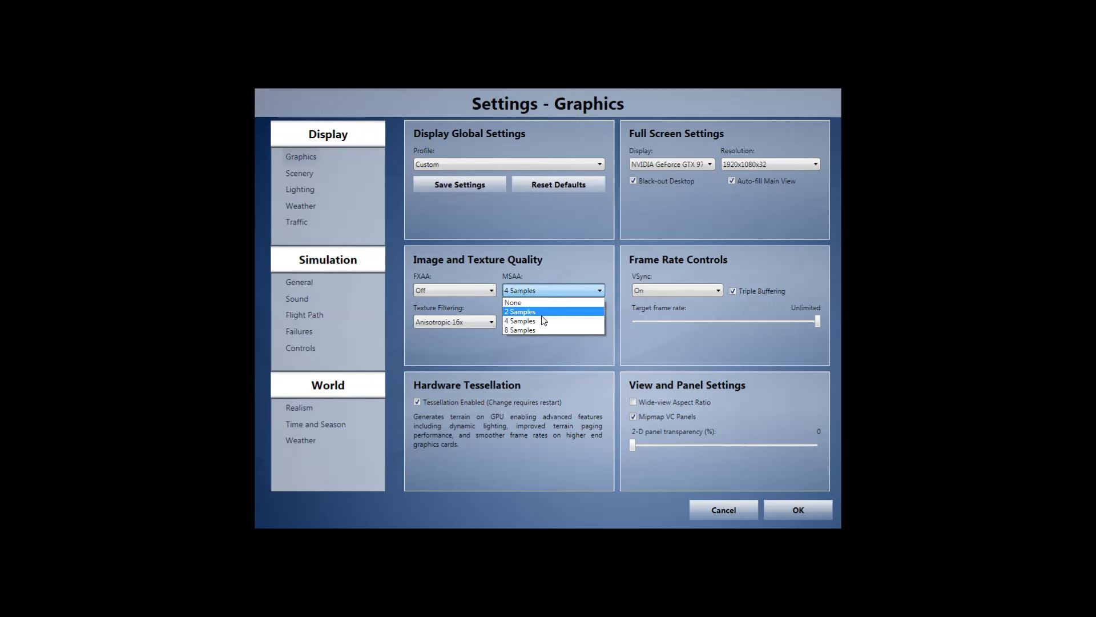
click(519, 320)
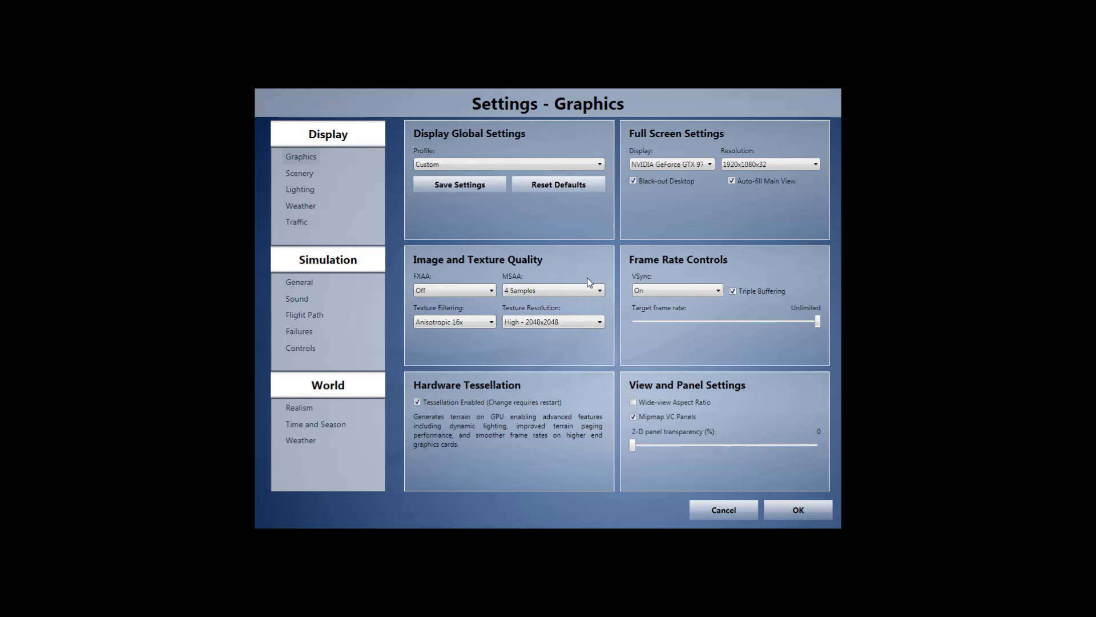
mouse_move(593, 308)
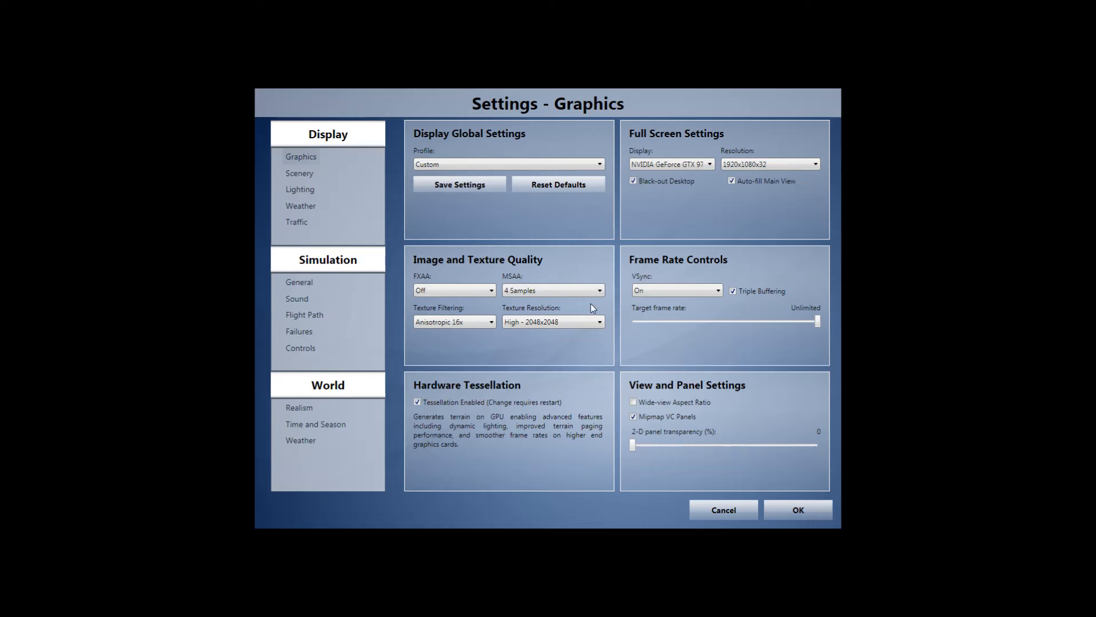
mouse_move(606, 310)
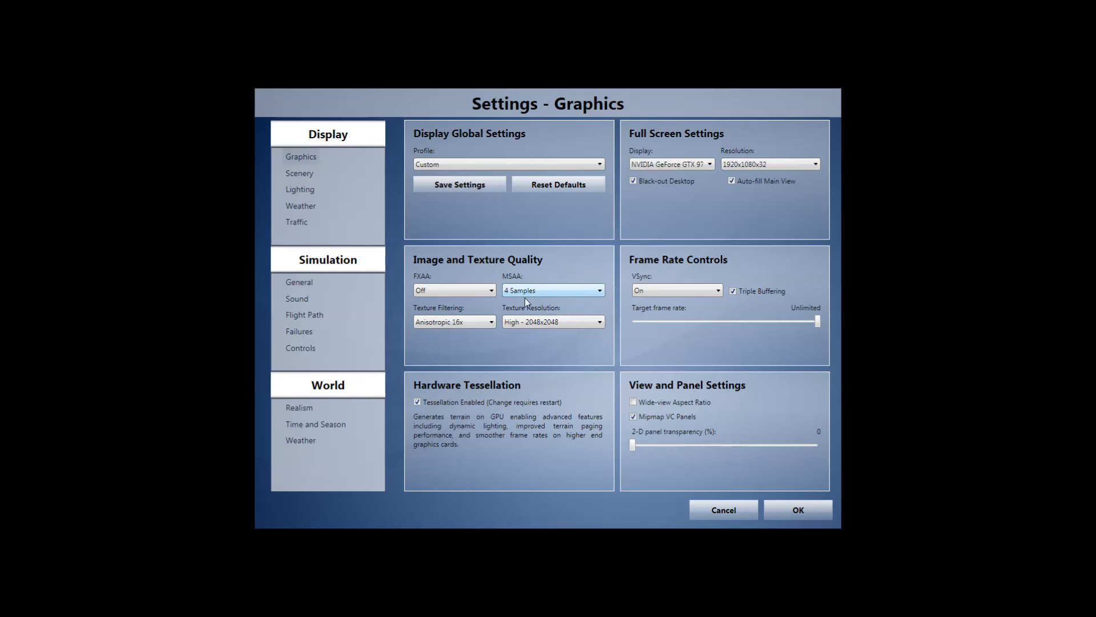
mouse_move(607, 306)
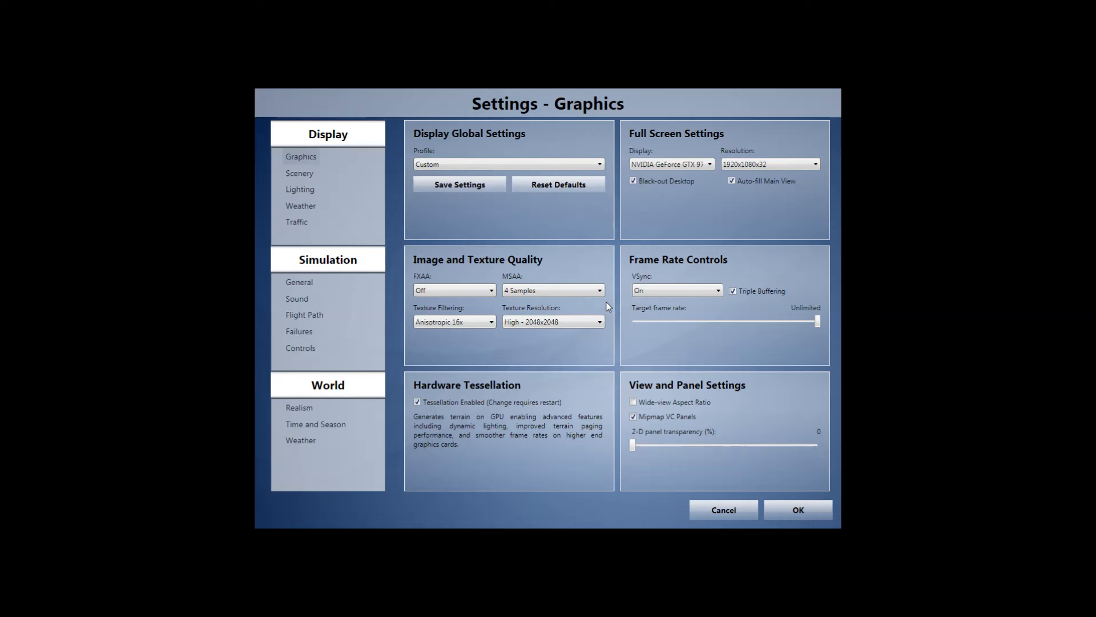
mouse_move(609, 311)
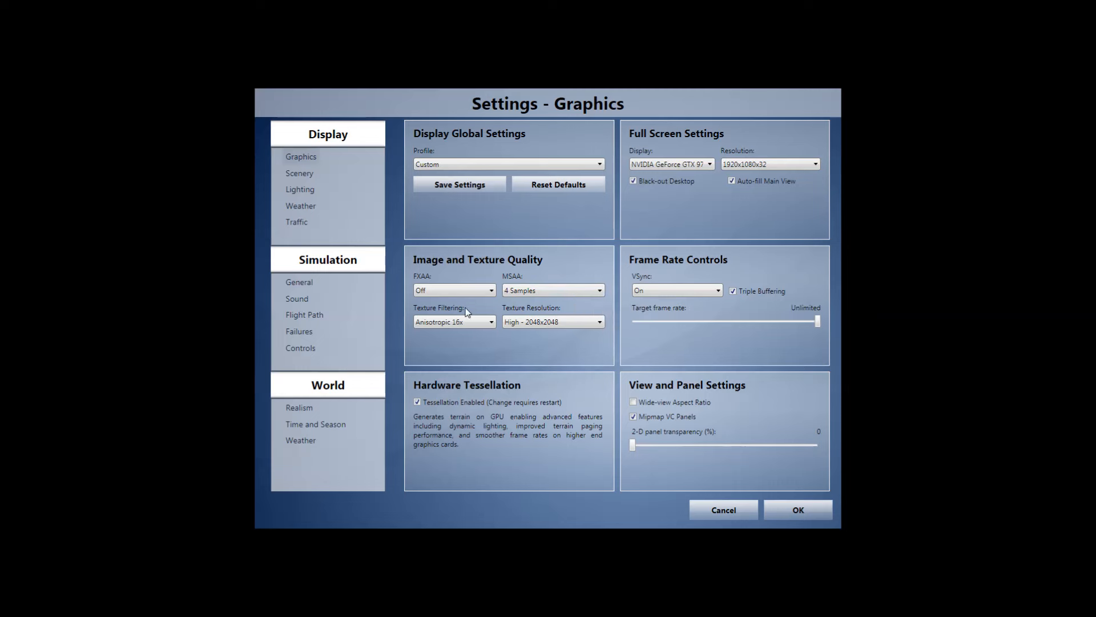
mouse_move(434, 303)
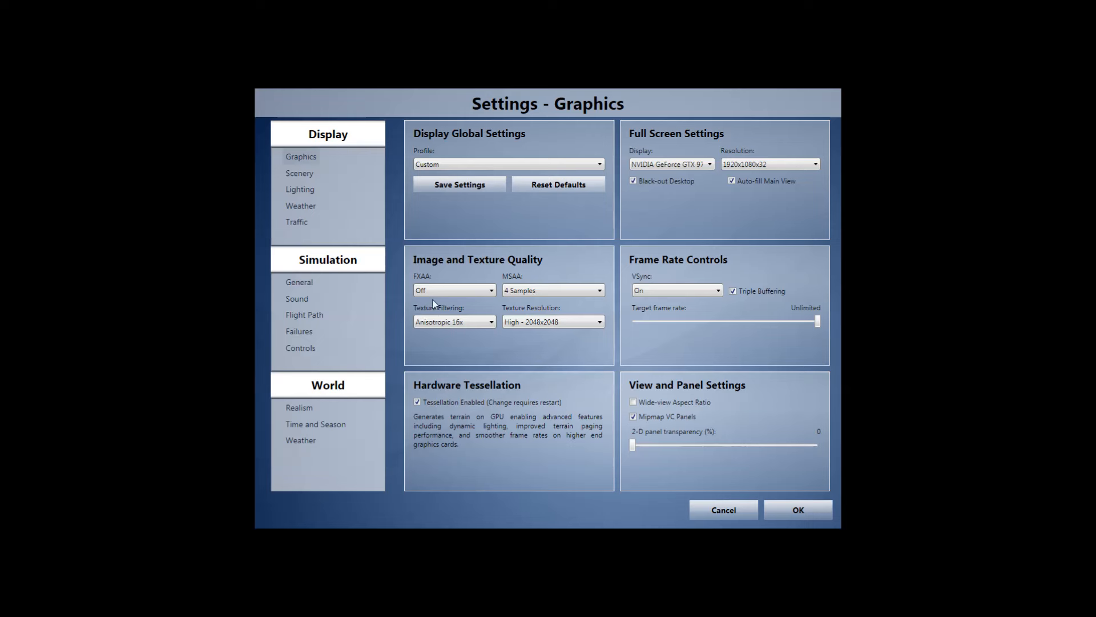
mouse_move(412, 308)
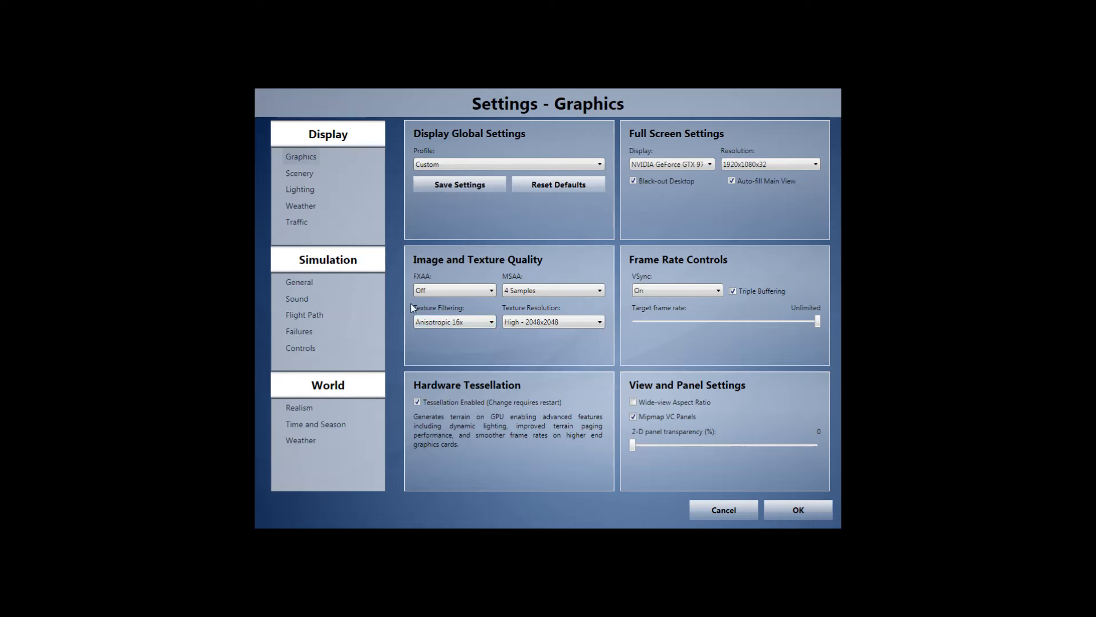
mouse_move(456, 306)
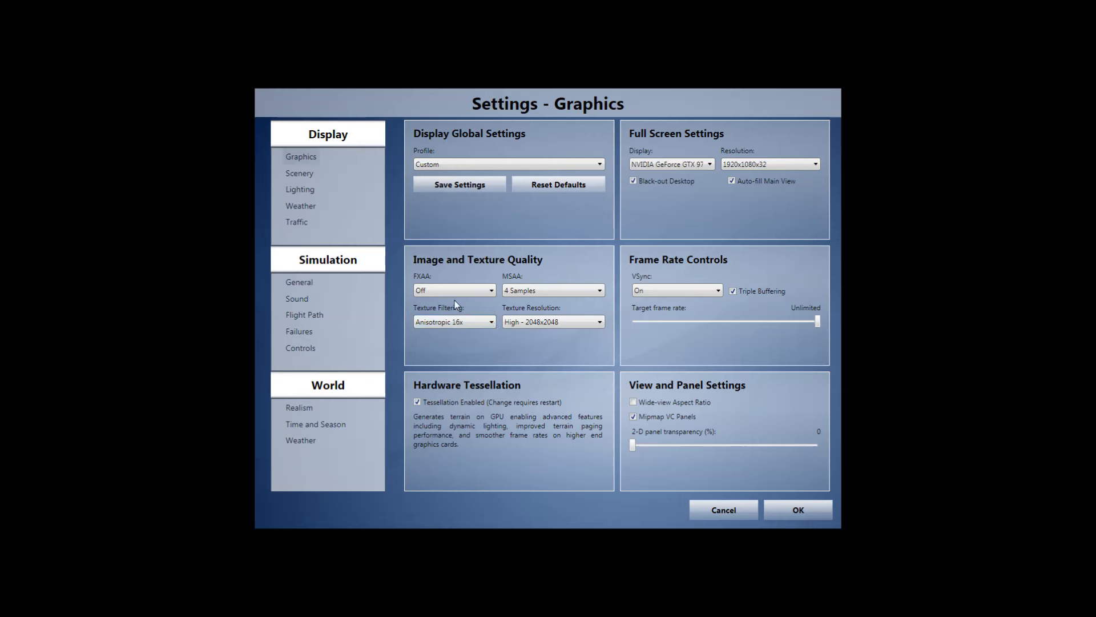
mouse_move(493, 341)
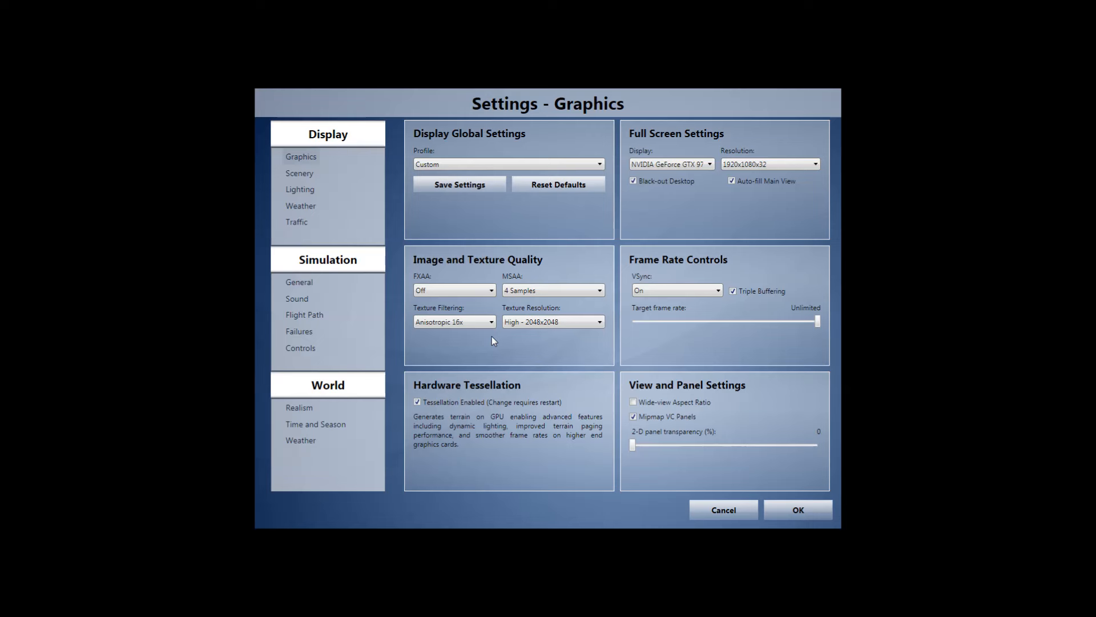
mouse_move(491, 299)
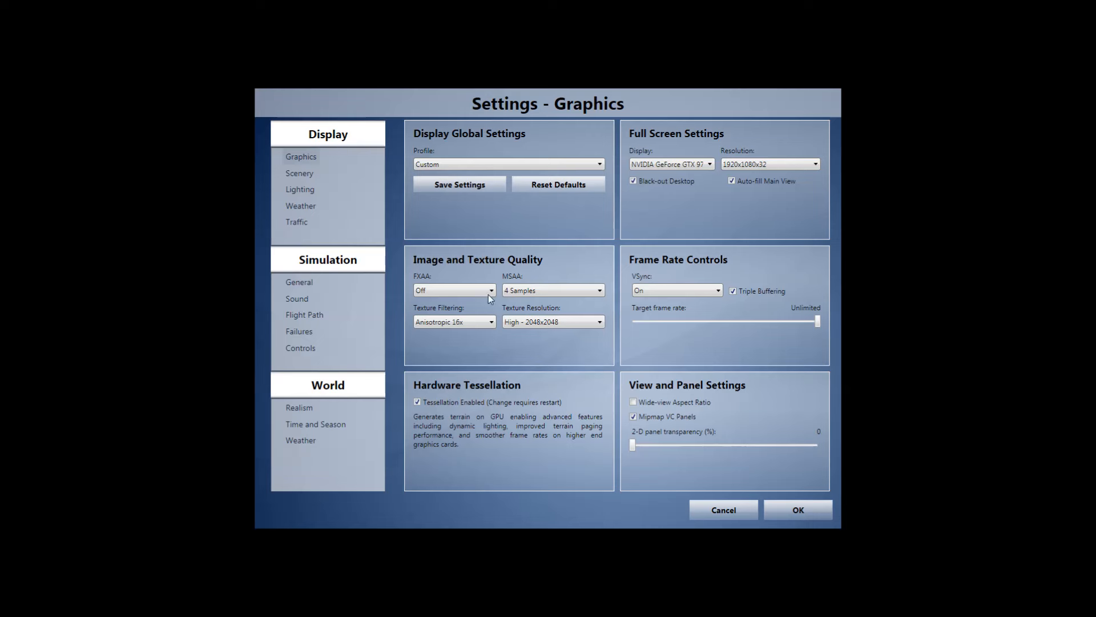
mouse_move(391, 336)
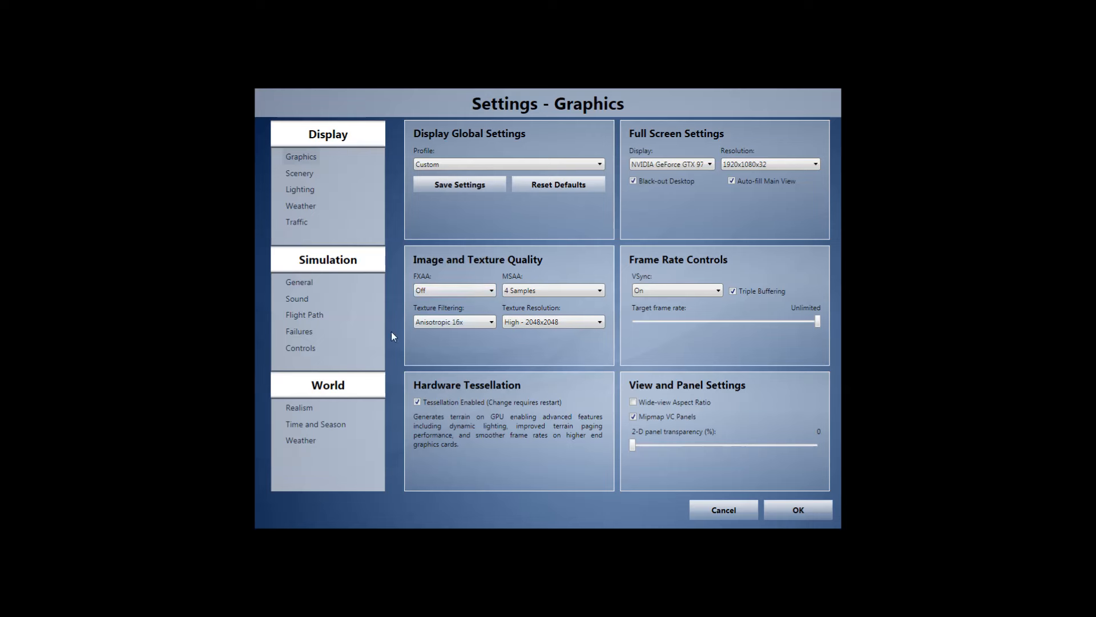
mouse_move(593, 312)
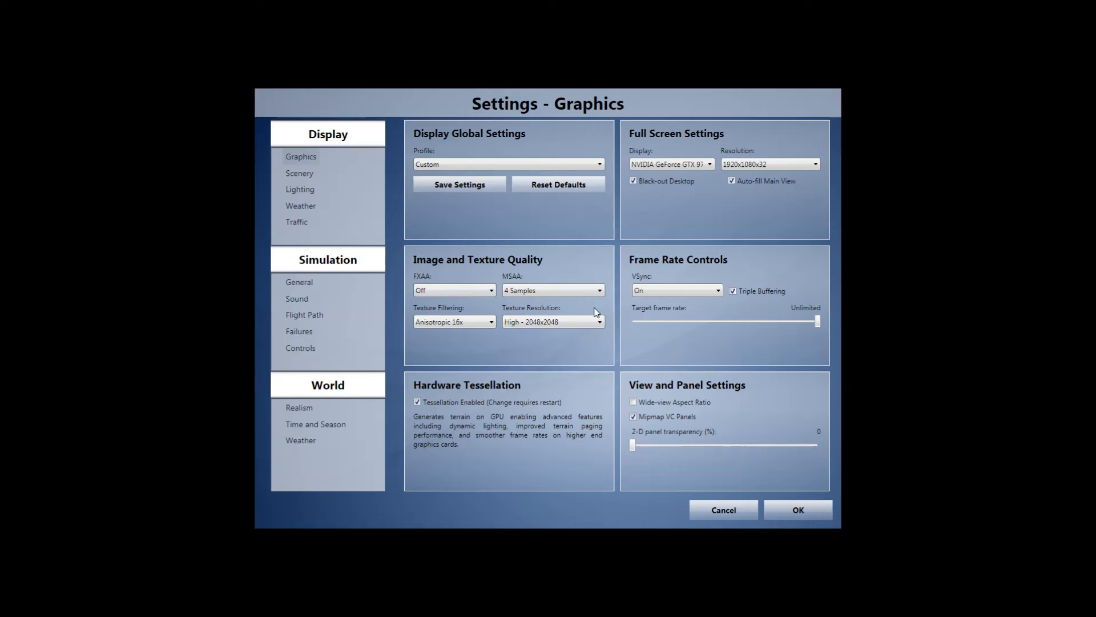
mouse_move(549, 290)
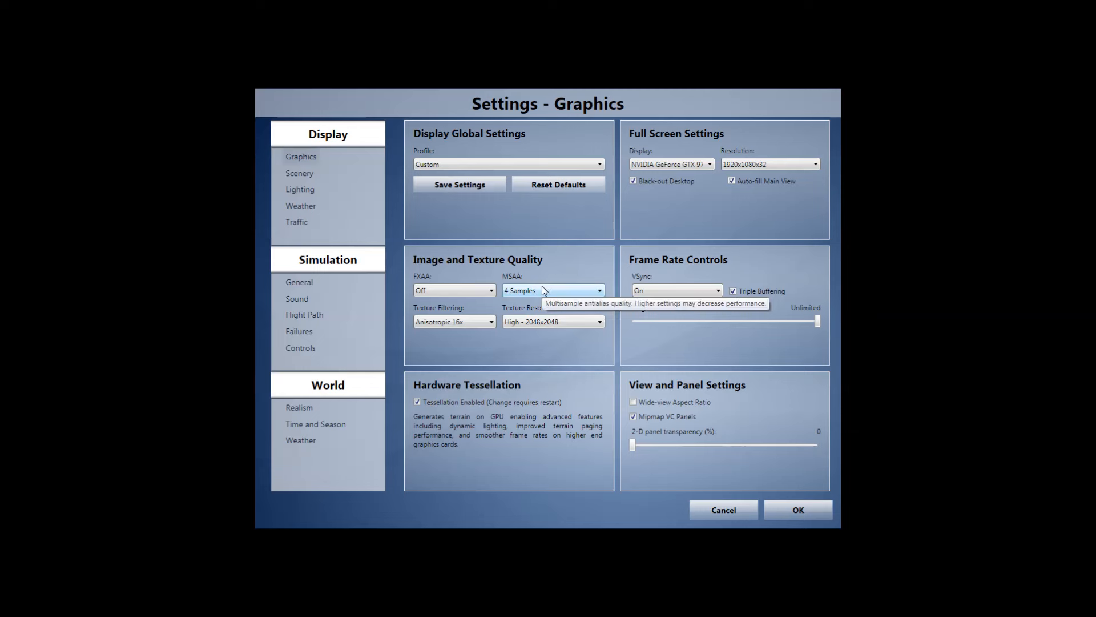
mouse_move(569, 276)
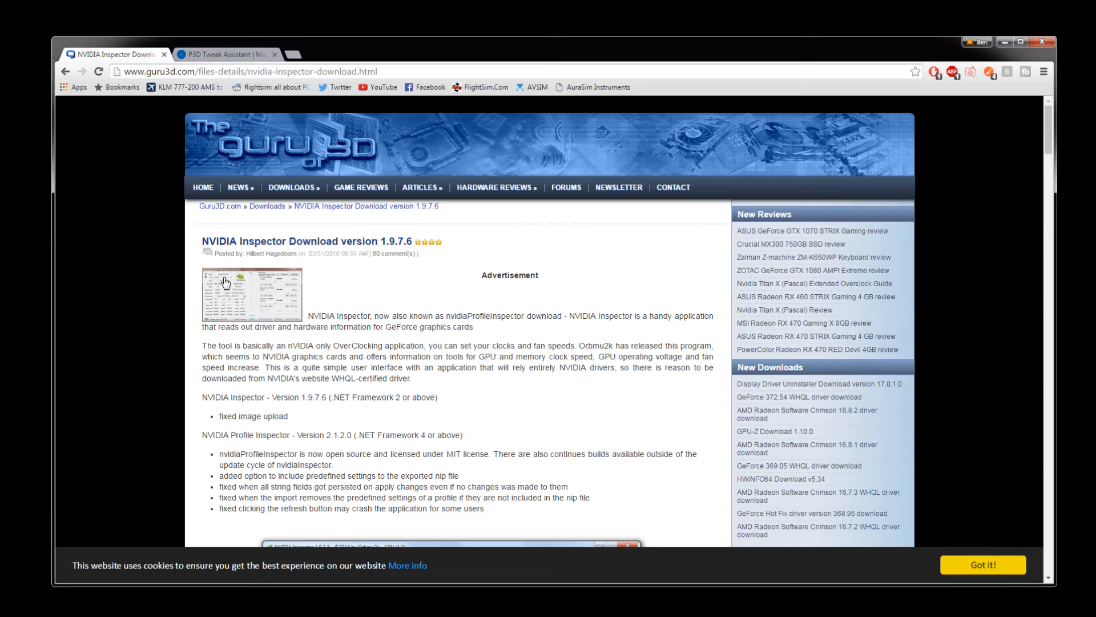
mouse_move(161, 297)
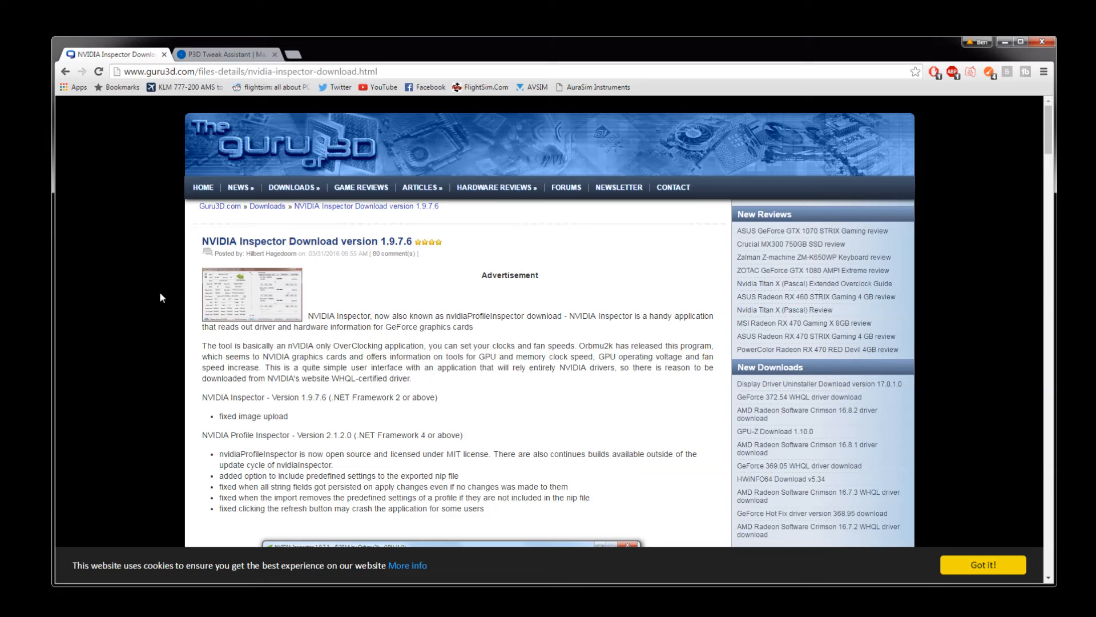
mouse_move(158, 301)
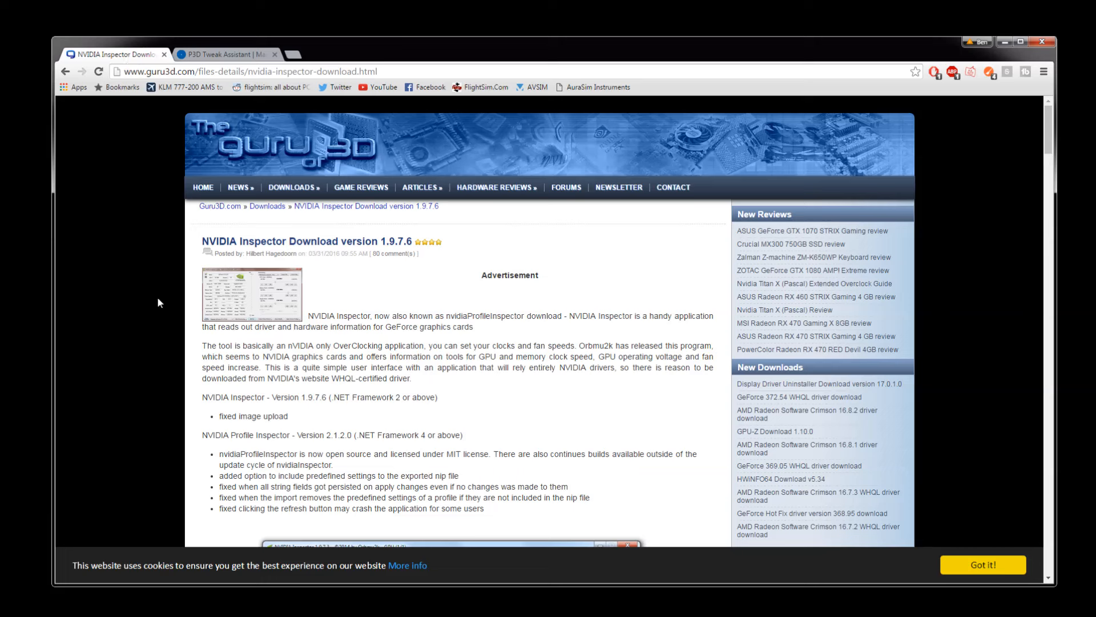
Scroll the Guru3D page down to the NVIDIA Inspector 1.9.7.6 download links.
scroll(down, 3)
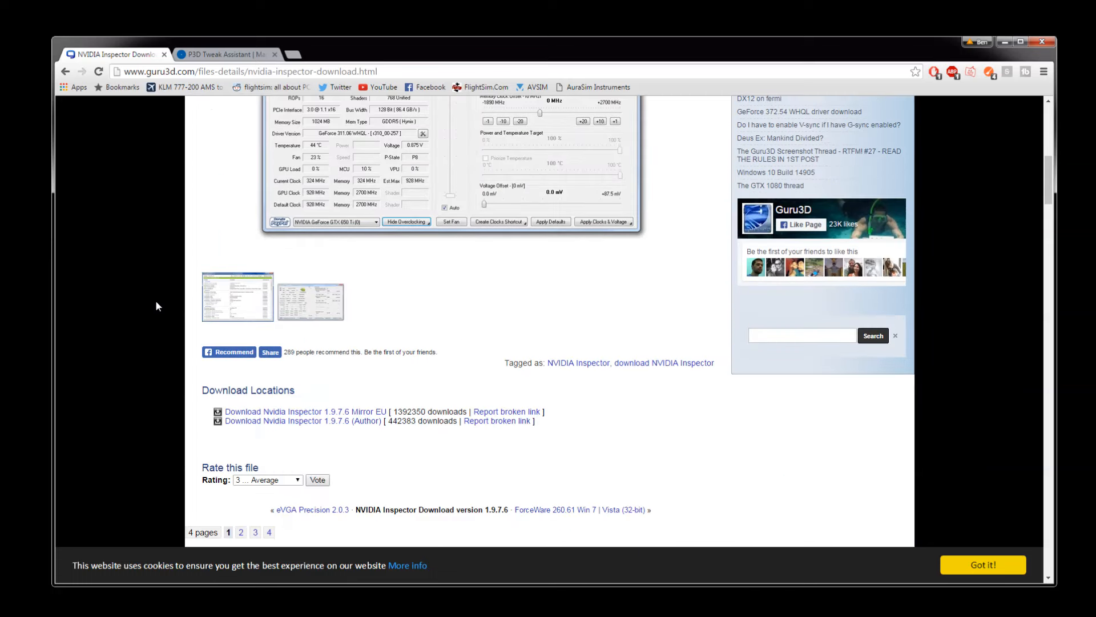
mouse_move(177, 422)
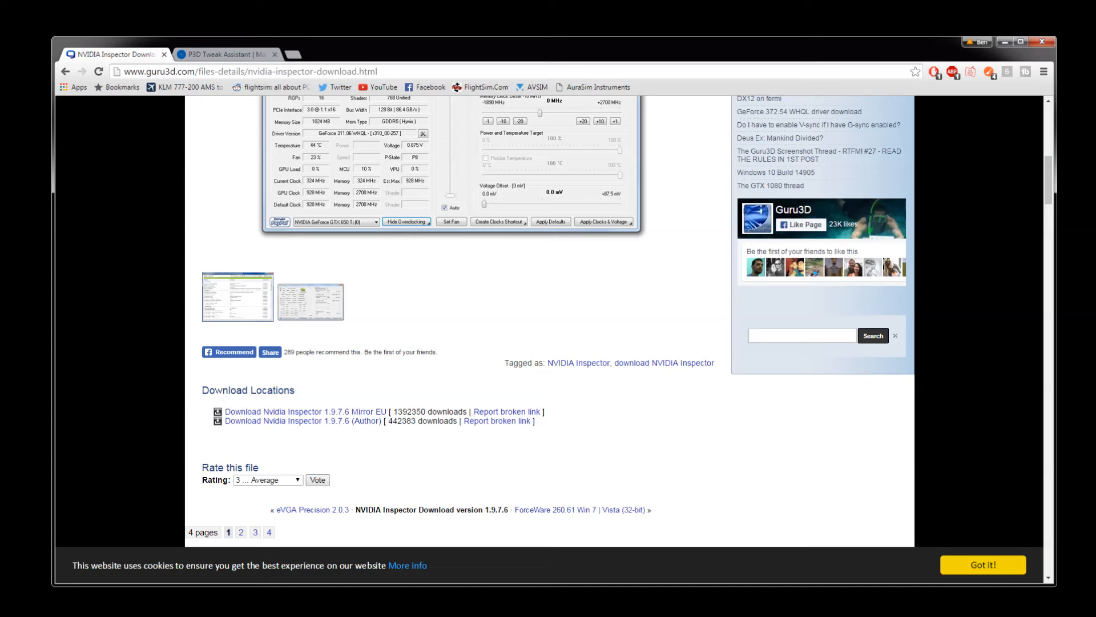
mouse_move(251, 439)
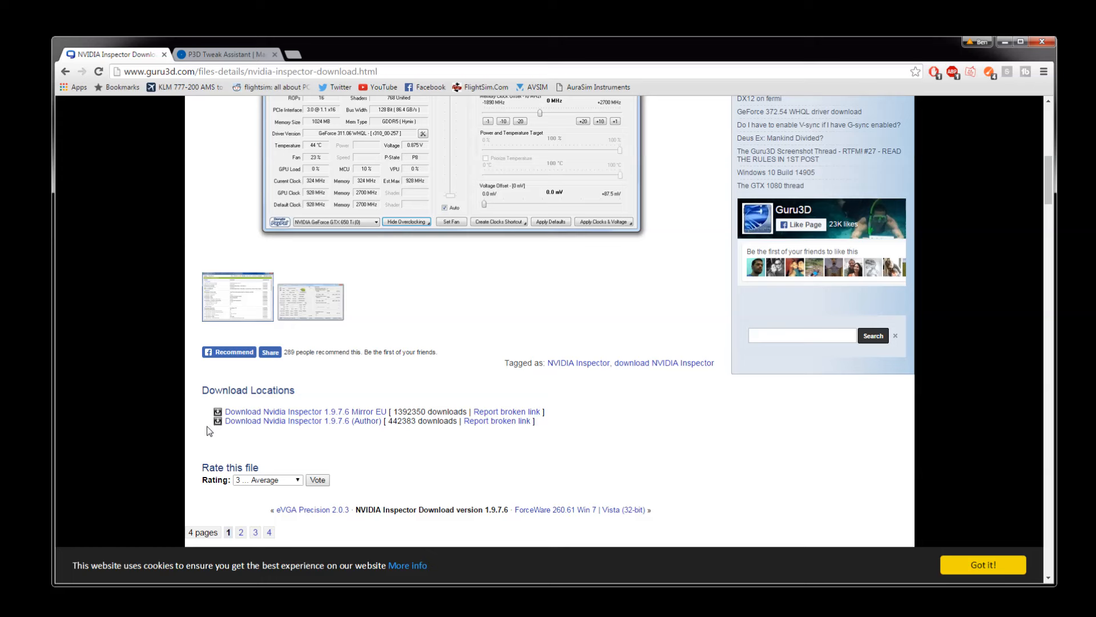
mouse_move(207, 427)
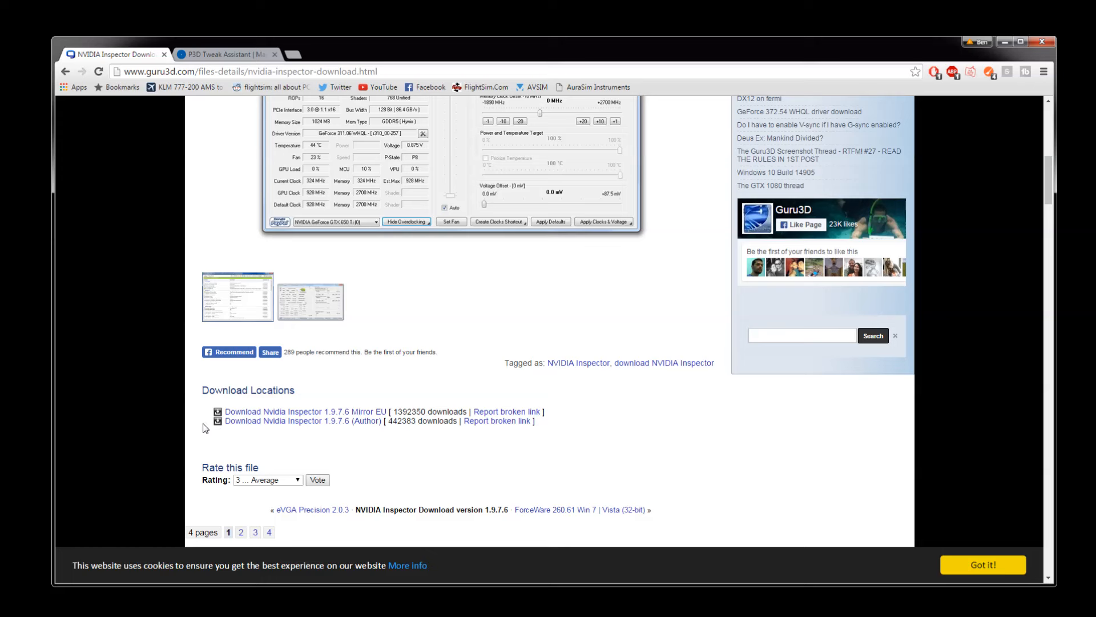
mouse_move(206, 408)
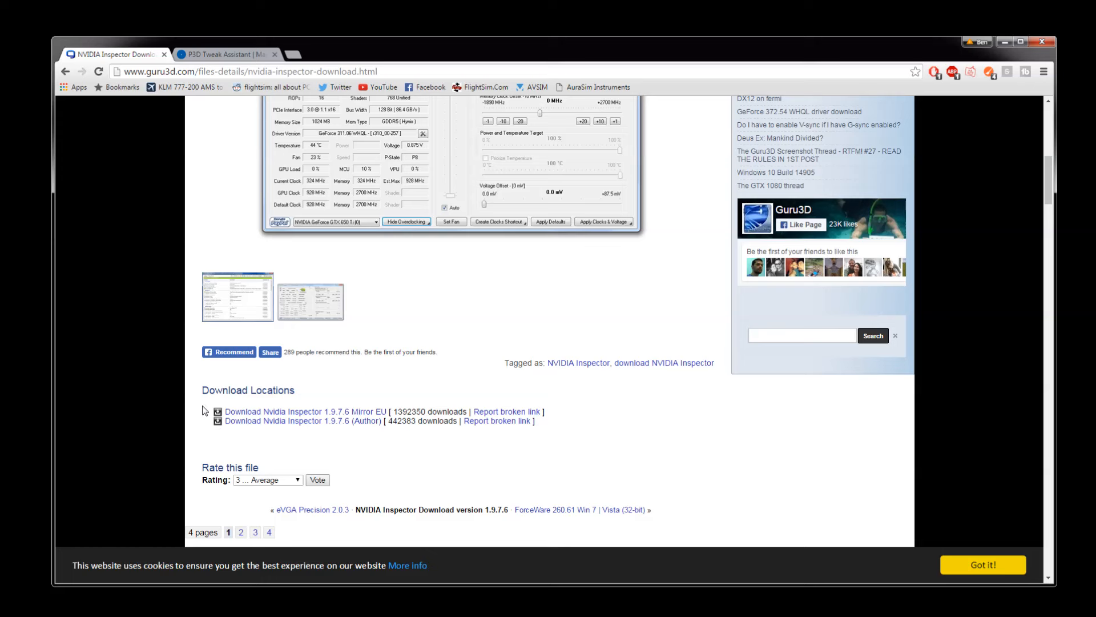
mouse_move(176, 423)
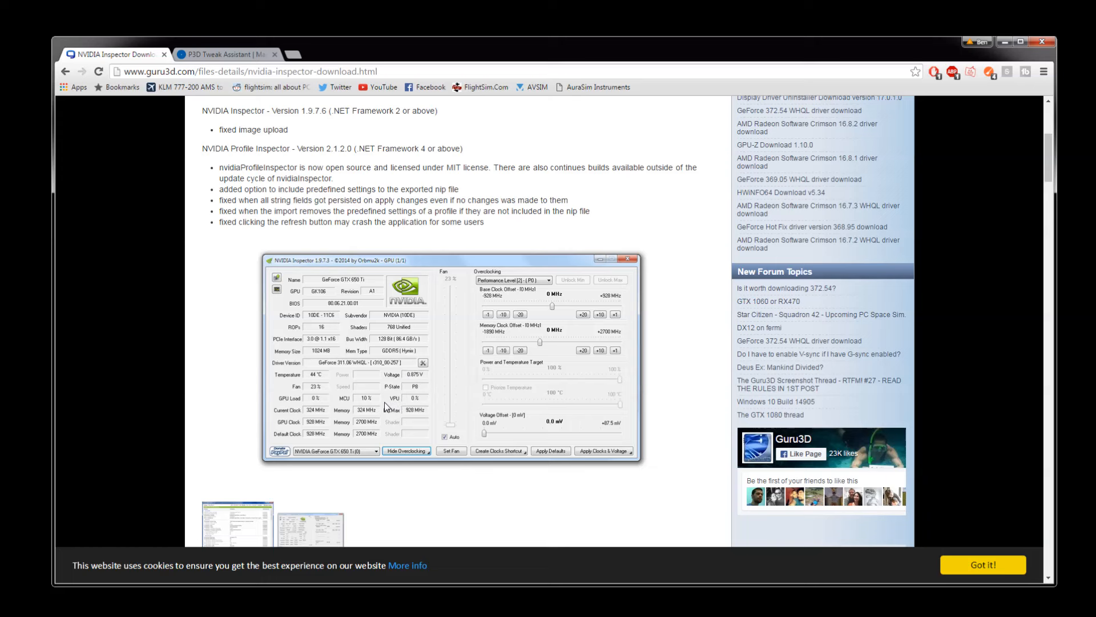
mouse_move(391, 408)
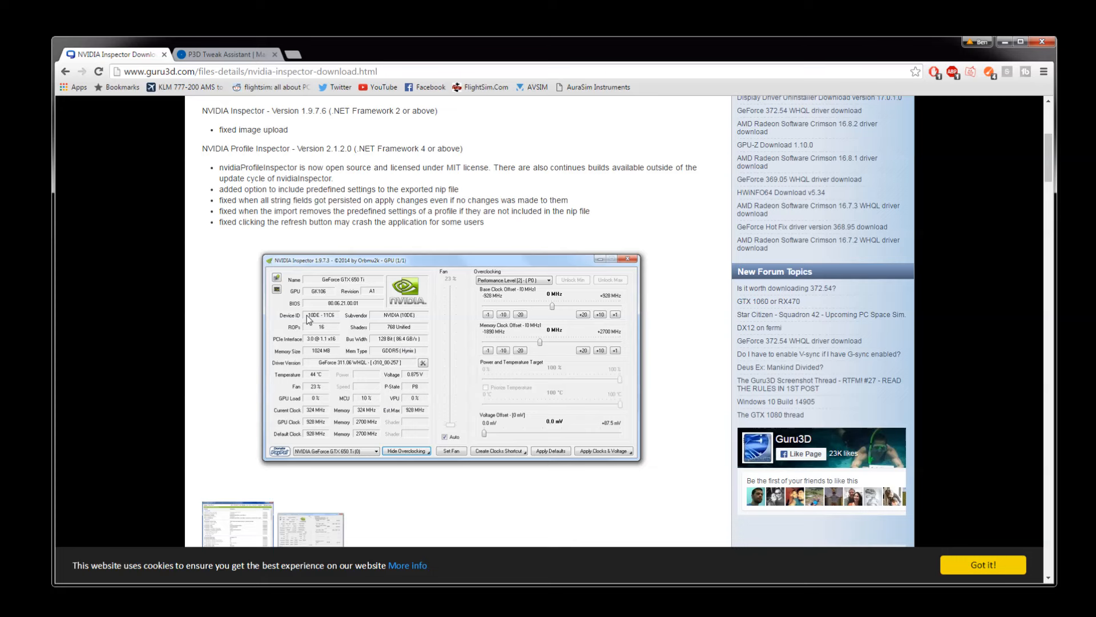
scroll(down, 3)
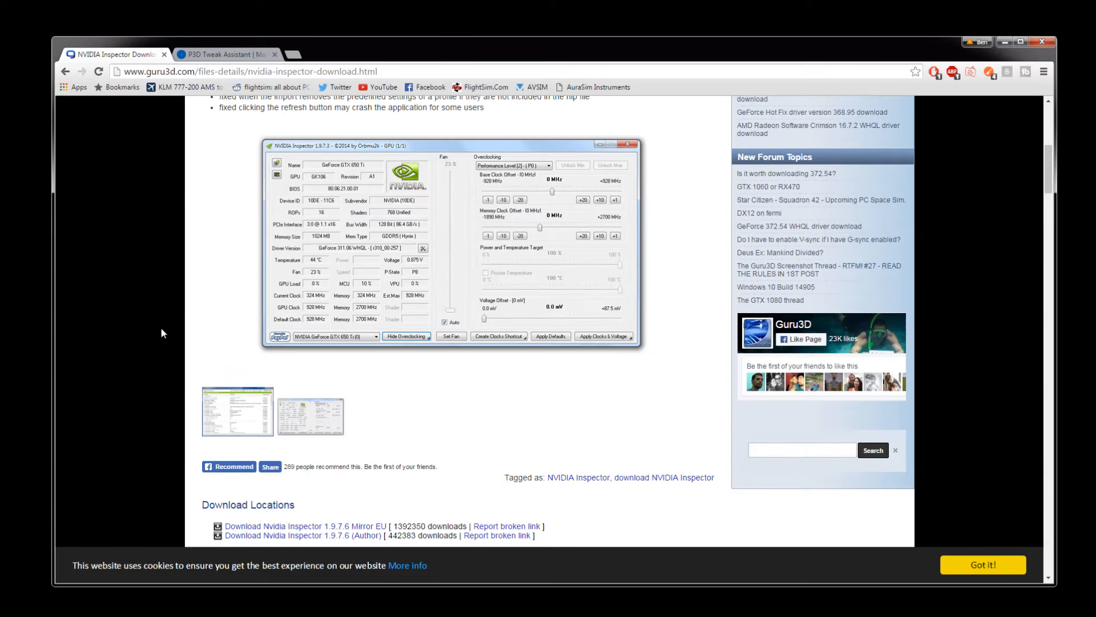
scroll(down, 3)
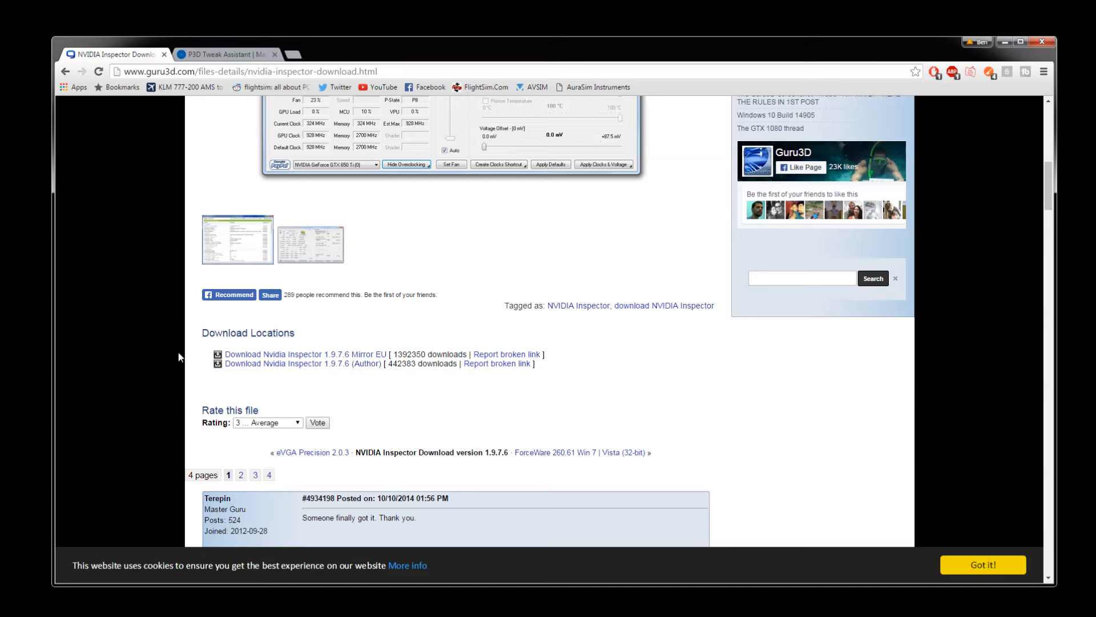
mouse_move(259, 381)
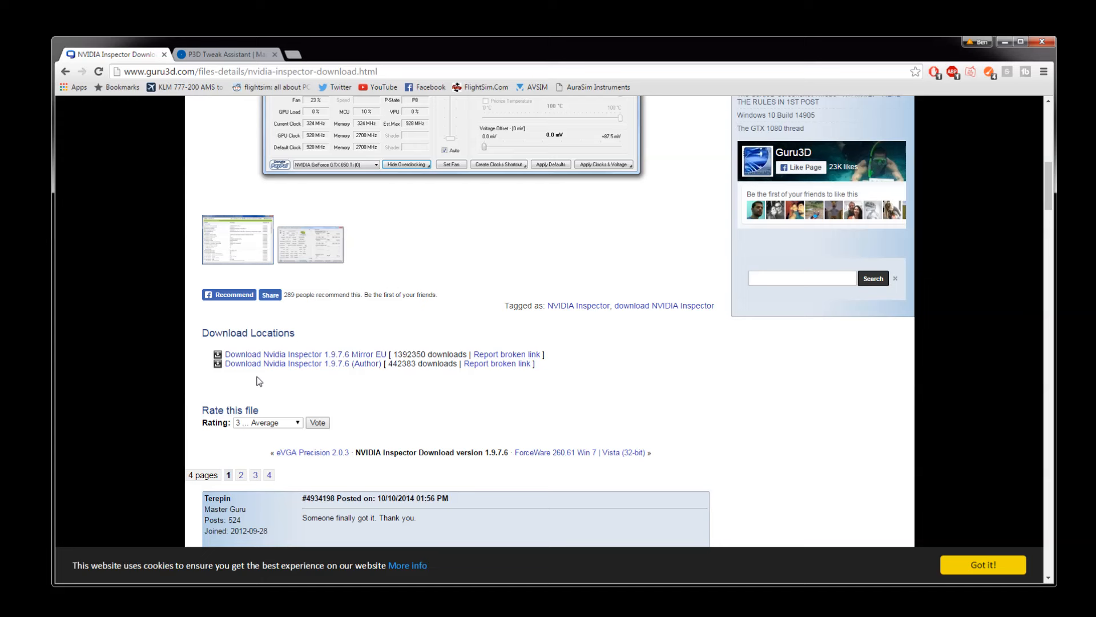
mouse_move(222, 391)
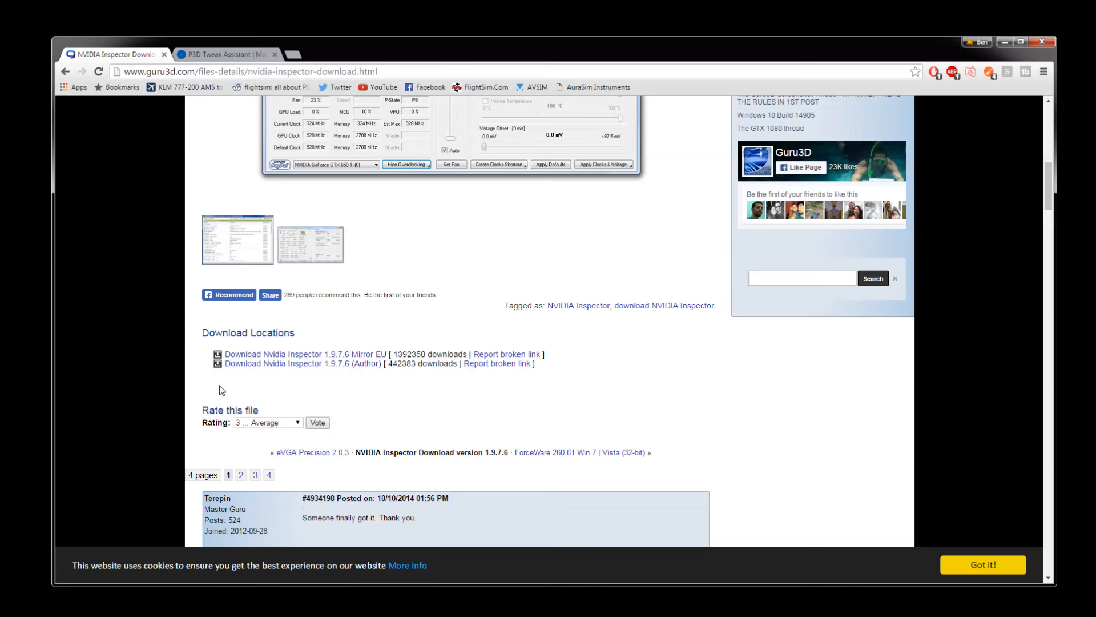
mouse_move(243, 390)
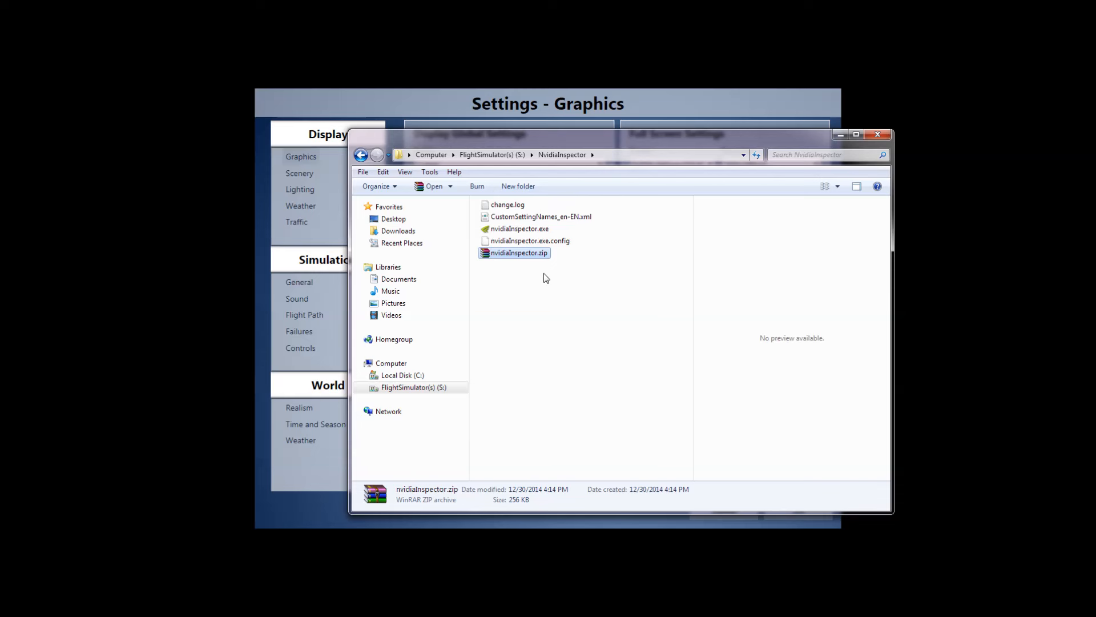
mouse_move(580, 231)
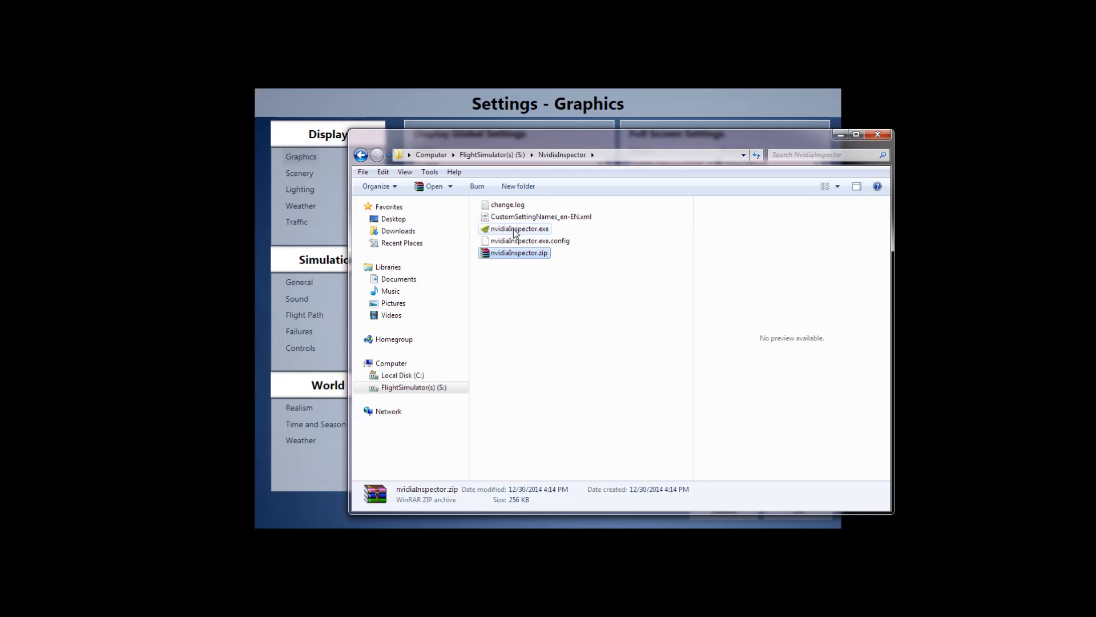
Launch nvidiaInspector.exe from the S:\NvidiaInspector folder.
double_click(518, 228)
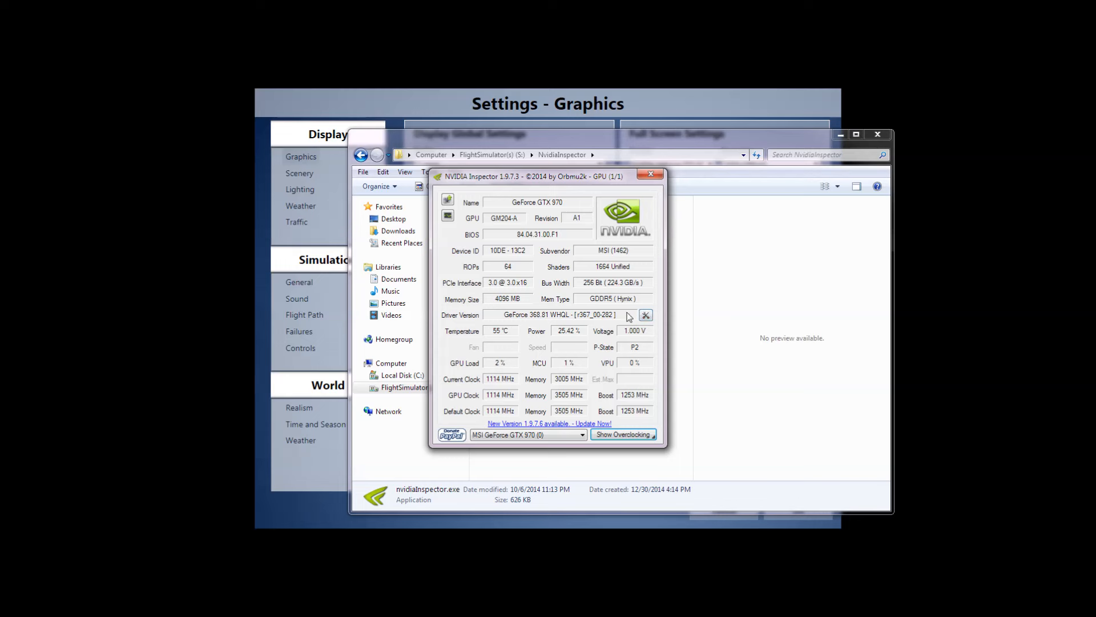
mouse_move(645, 315)
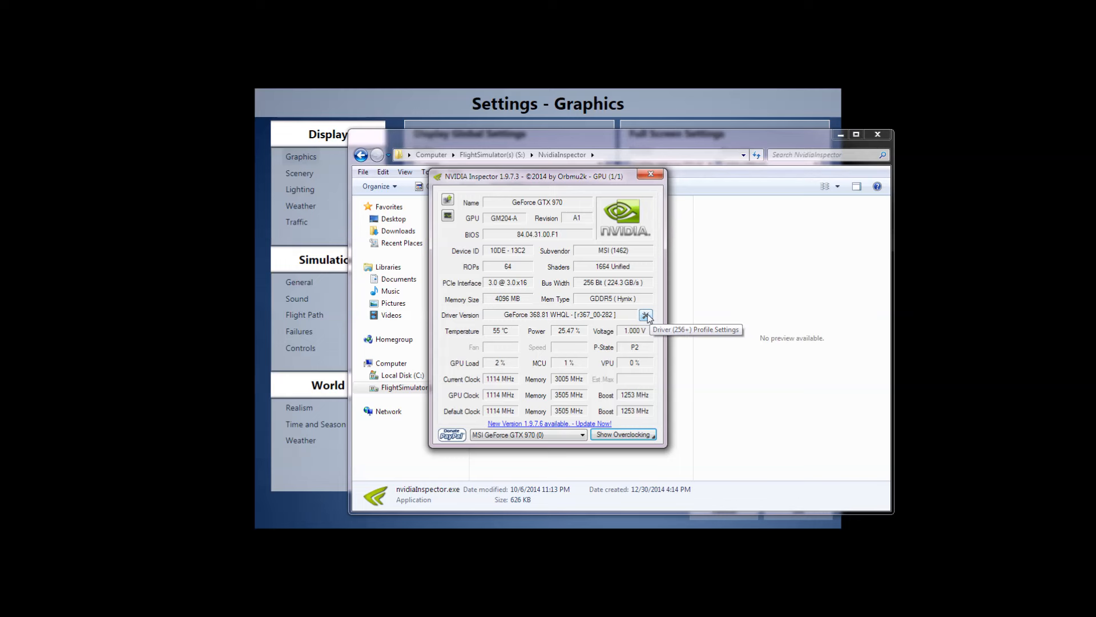
Load the Prepar3D profile from the customized-profiles list in Driver Profile Settings.
click(645, 315)
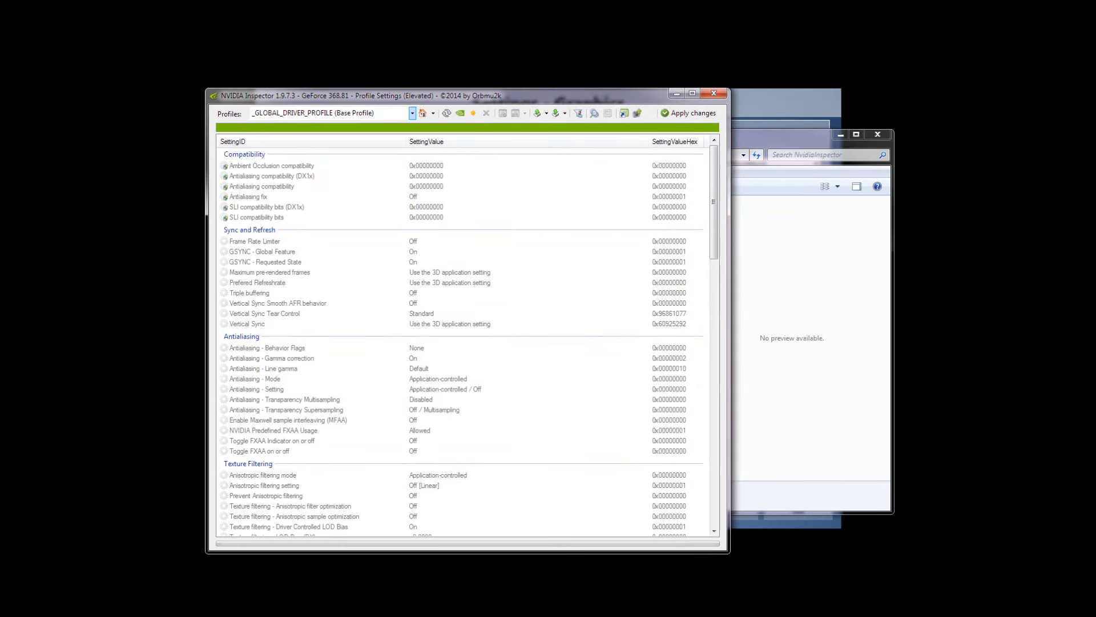
click(413, 113)
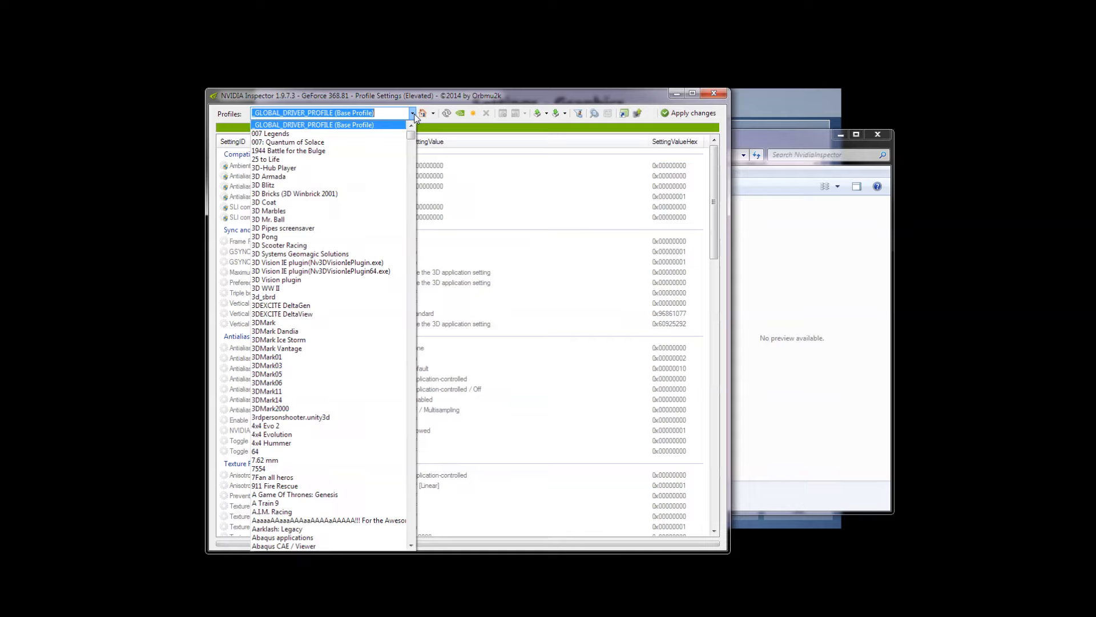
scroll(down, 3)
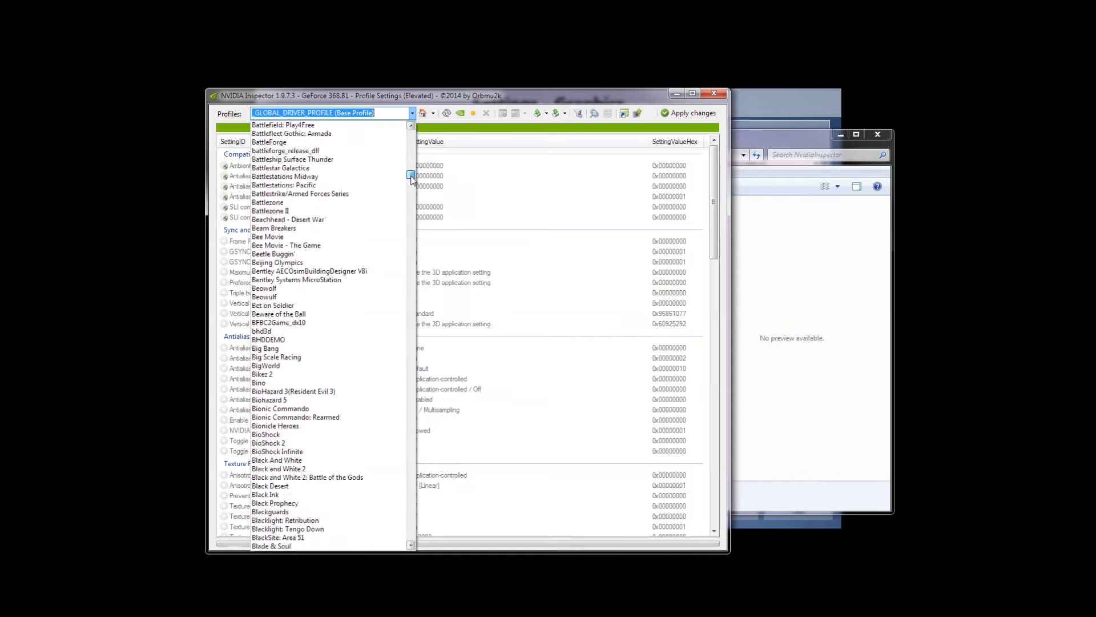
scroll(down, 3)
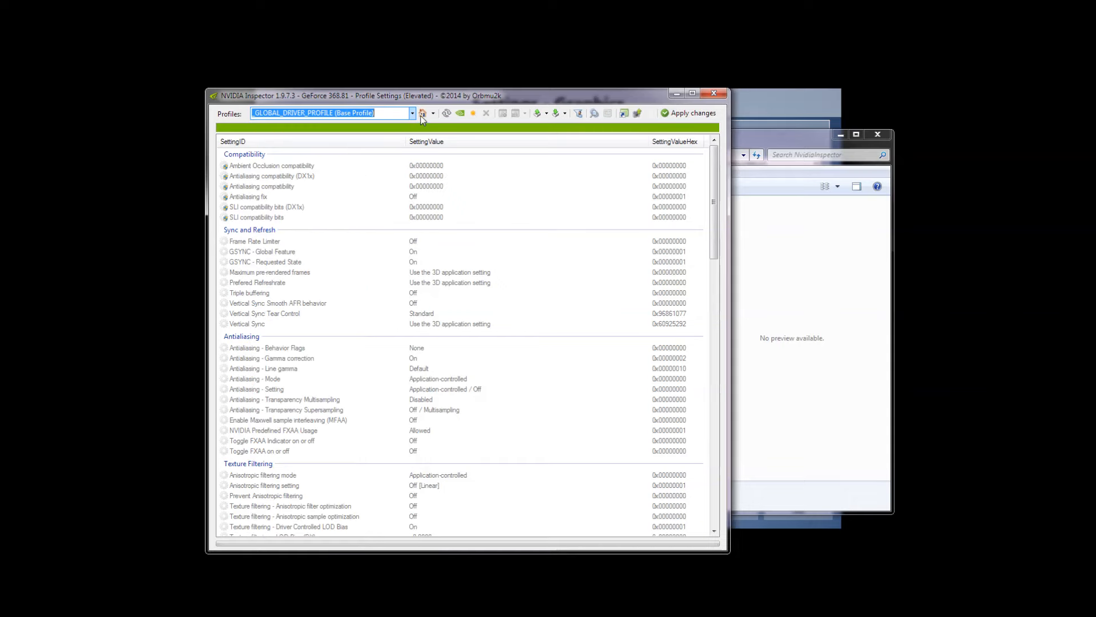
click(421, 113)
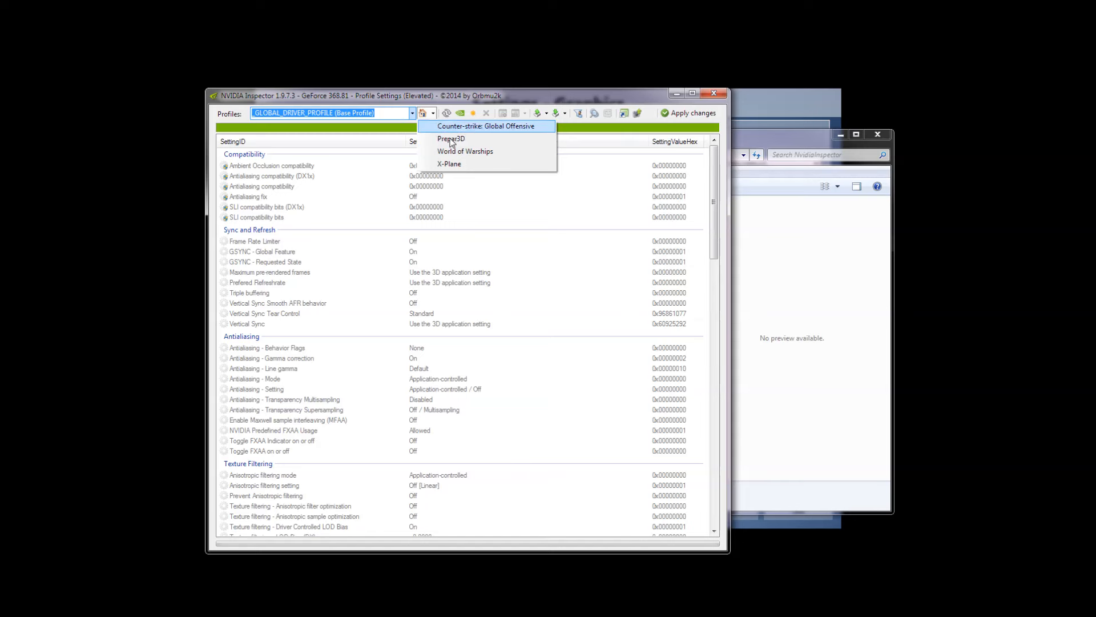
mouse_move(452, 138)
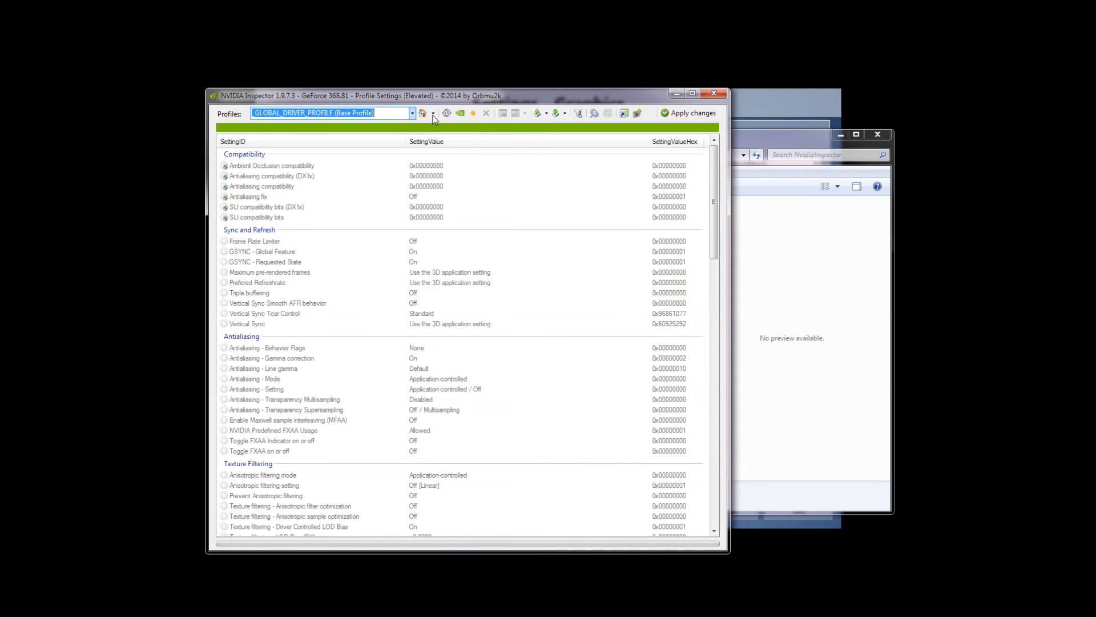
click(411, 113)
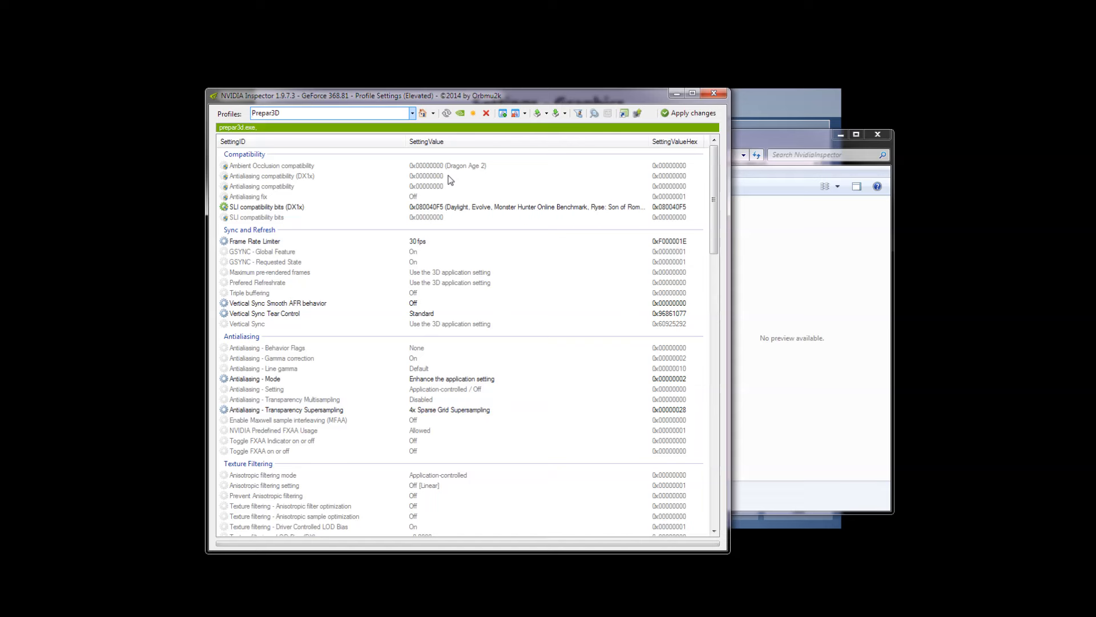
mouse_move(414, 243)
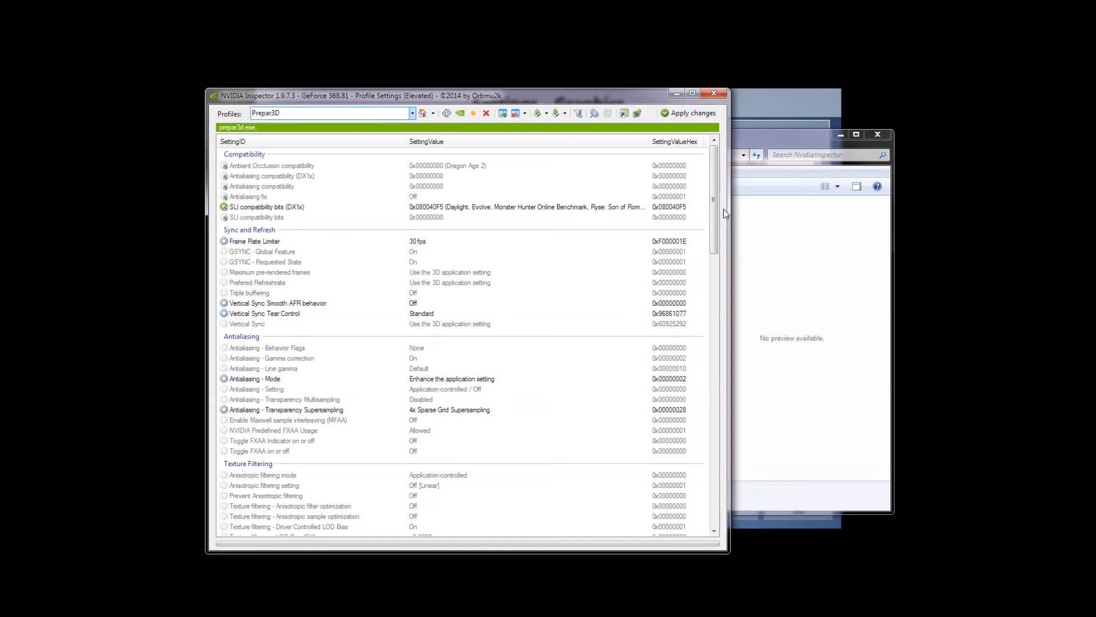
Show the Transparency Supersampling levels, currently 4x Sparse Grid Supersampling.
scroll(down, 3)
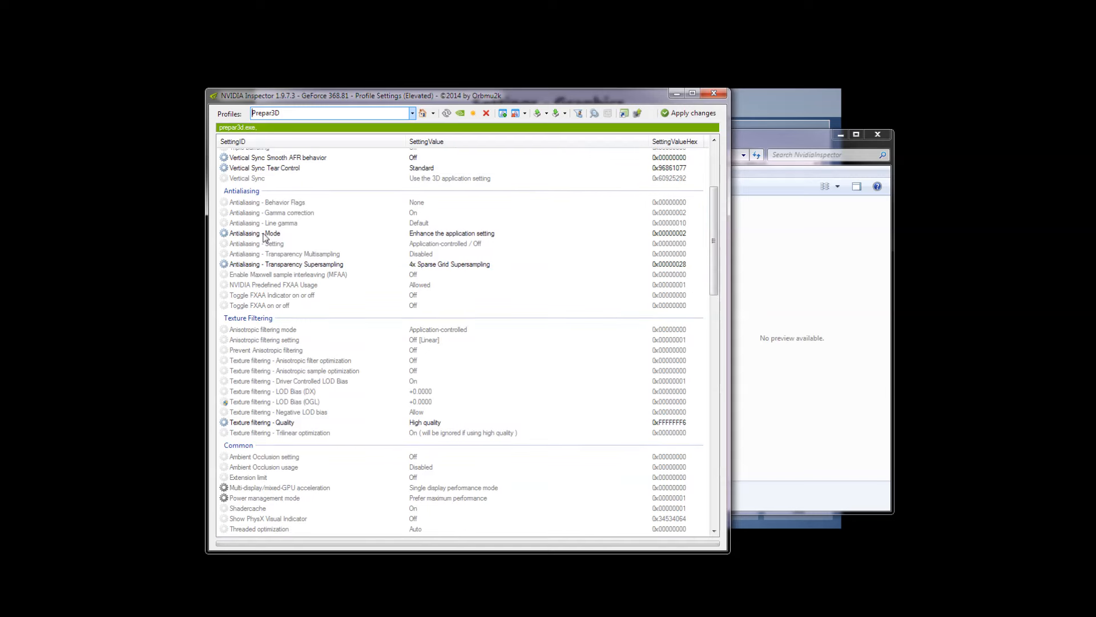
mouse_move(487, 234)
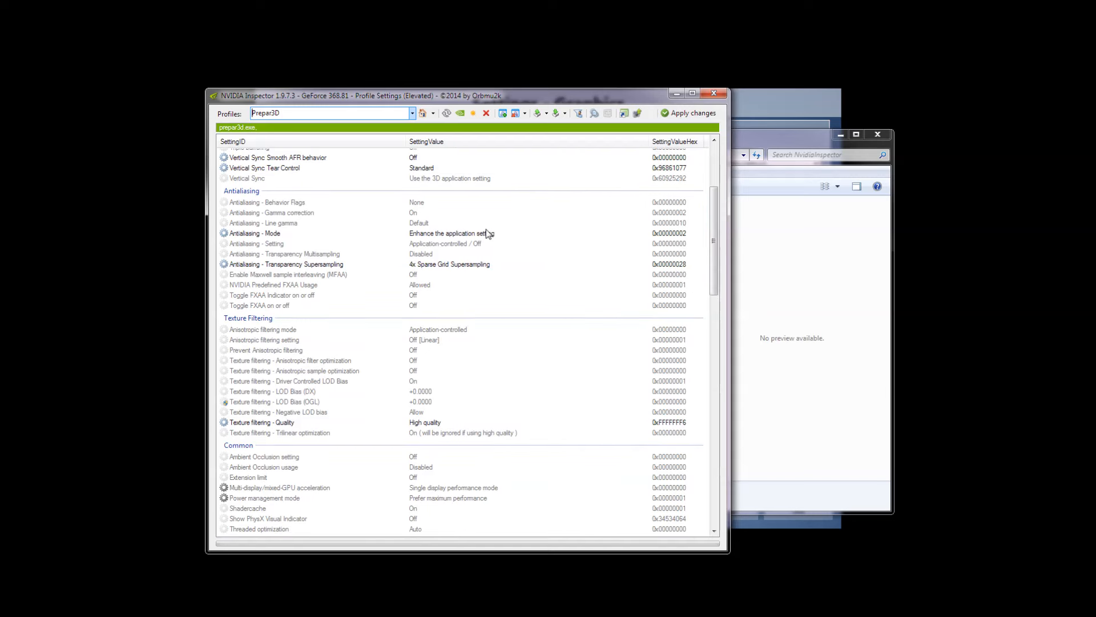
mouse_move(467, 232)
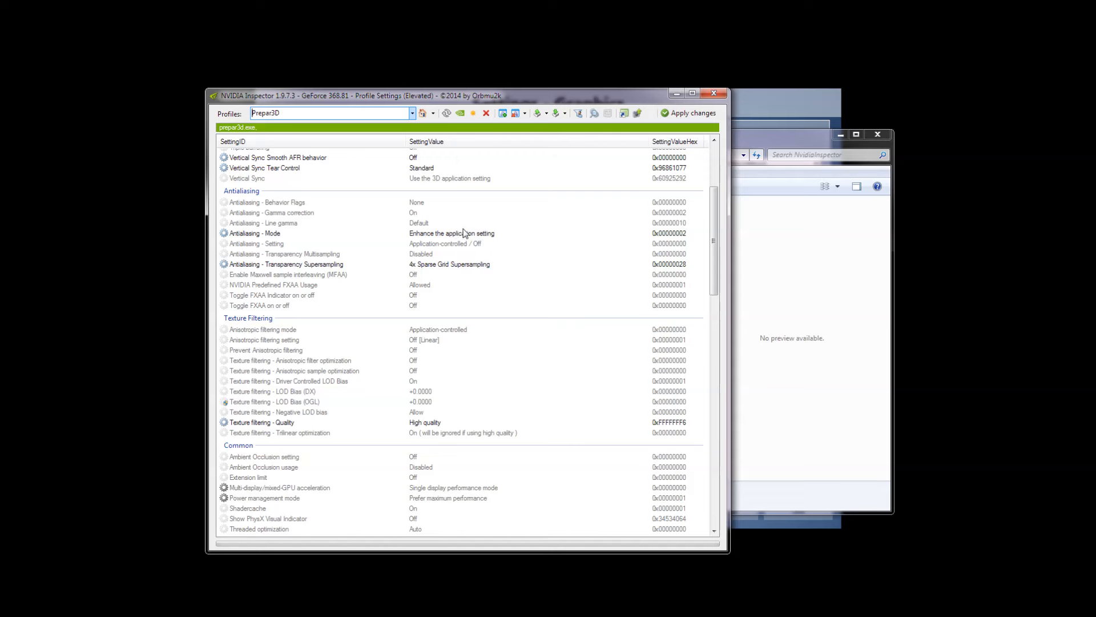
mouse_move(274, 280)
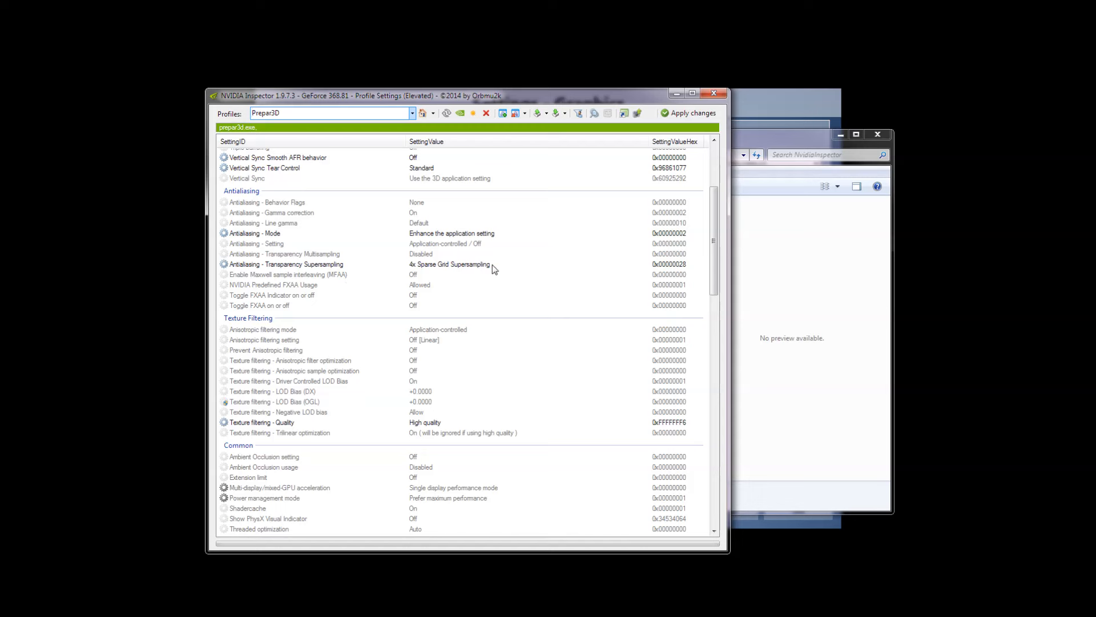
click(451, 264)
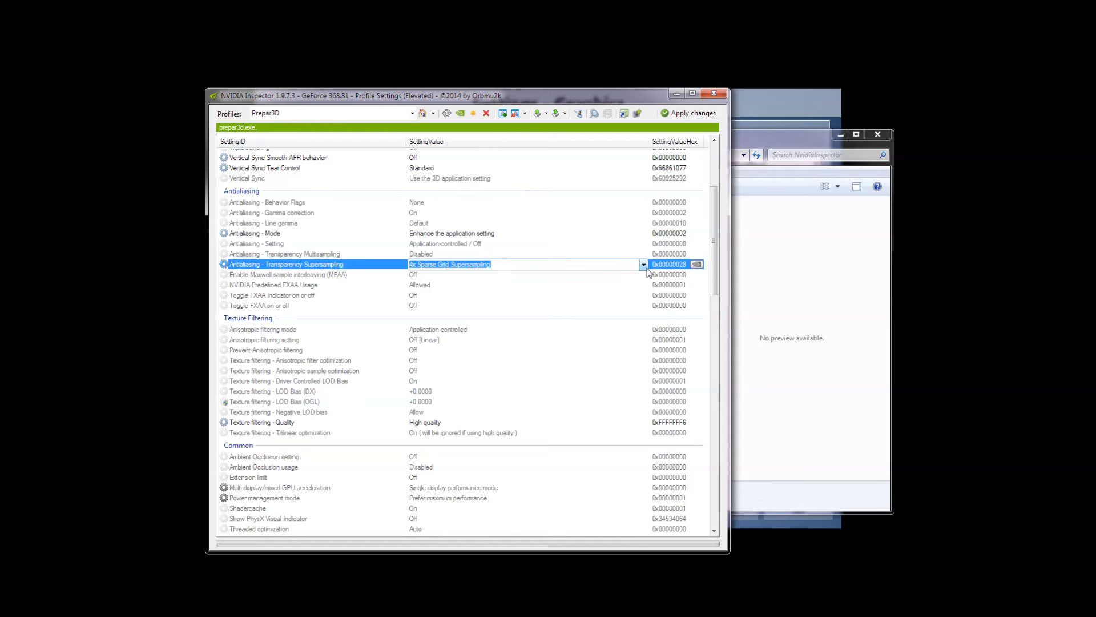
click(642, 263)
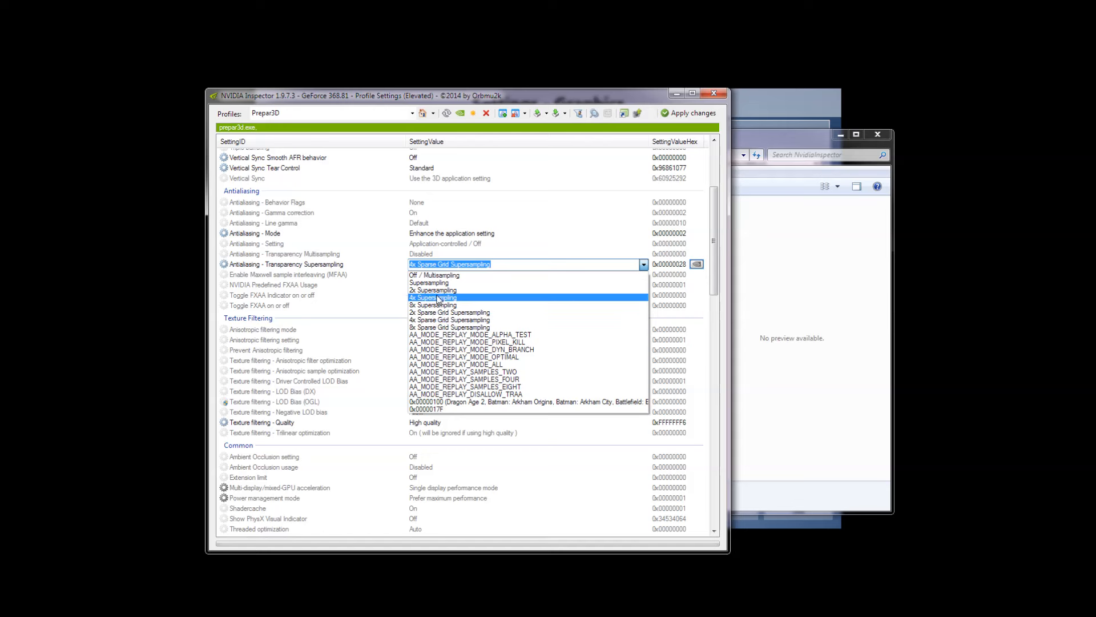
mouse_move(450, 327)
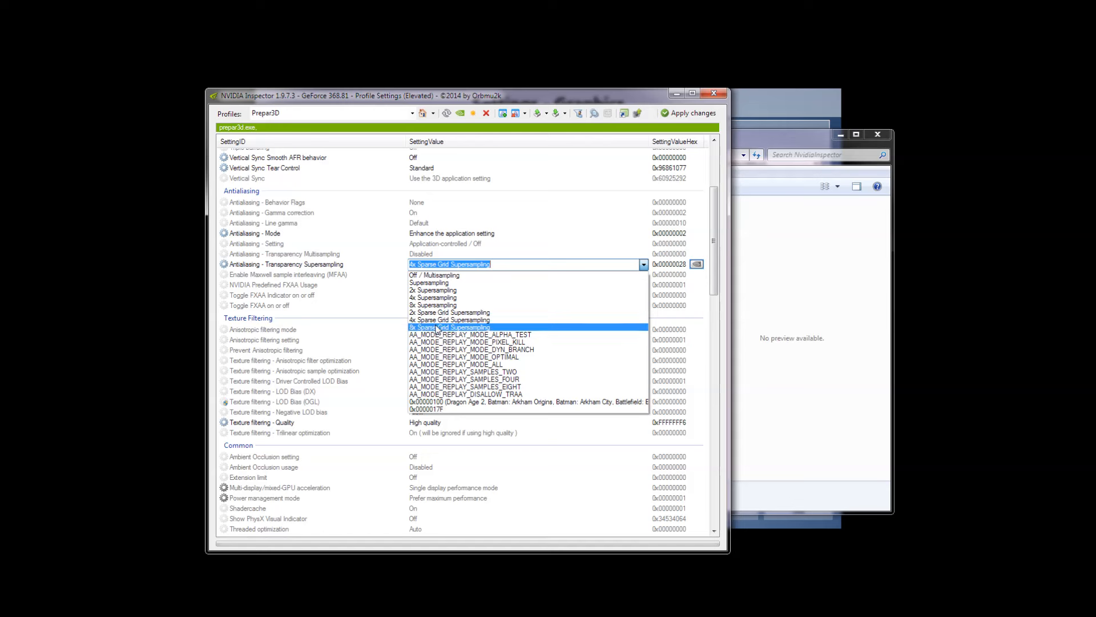
mouse_move(450, 320)
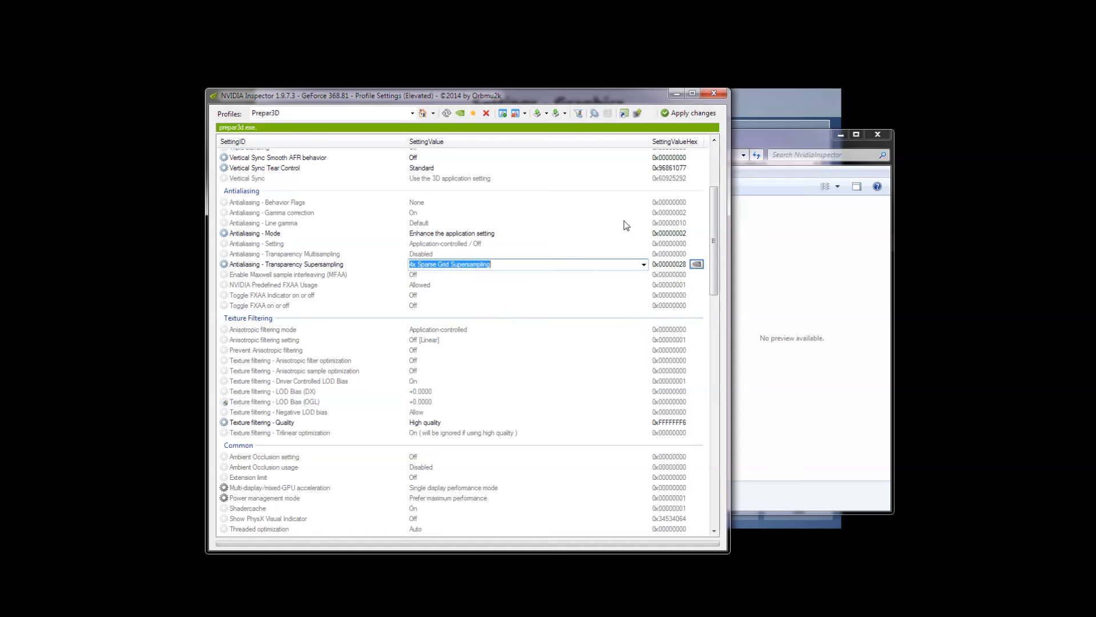
mouse_move(569, 251)
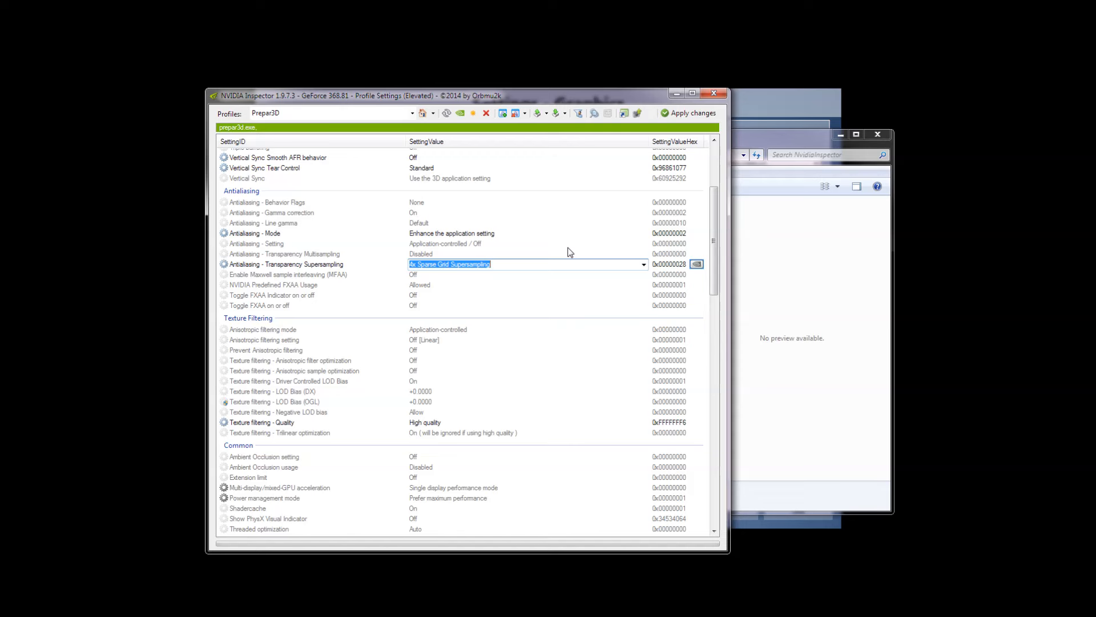
mouse_move(569, 254)
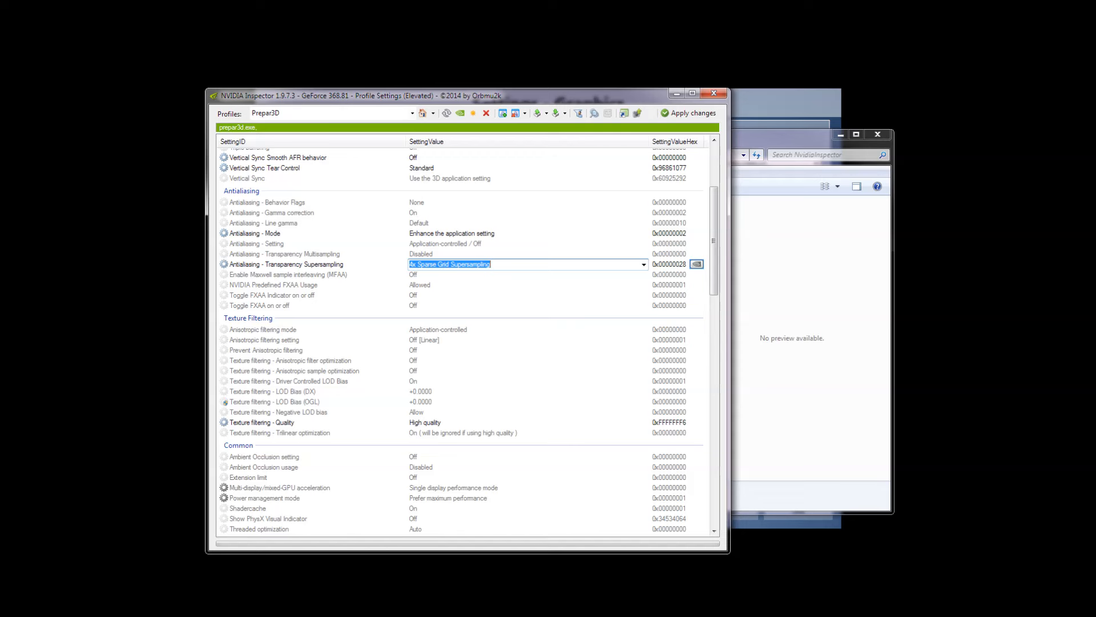
mouse_move(411, 272)
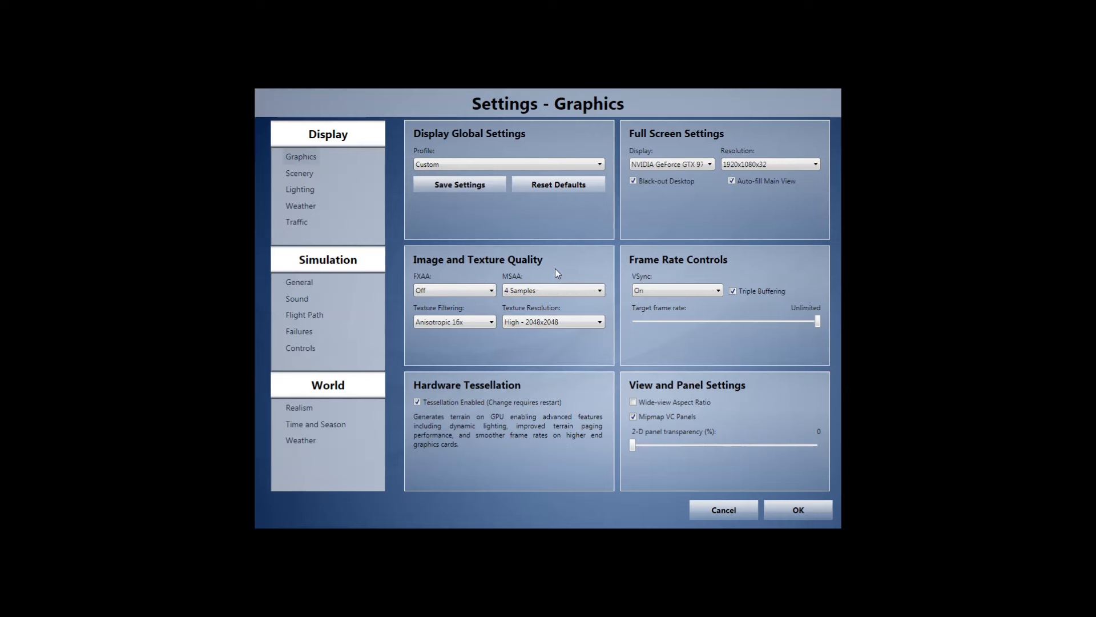
mouse_move(566, 267)
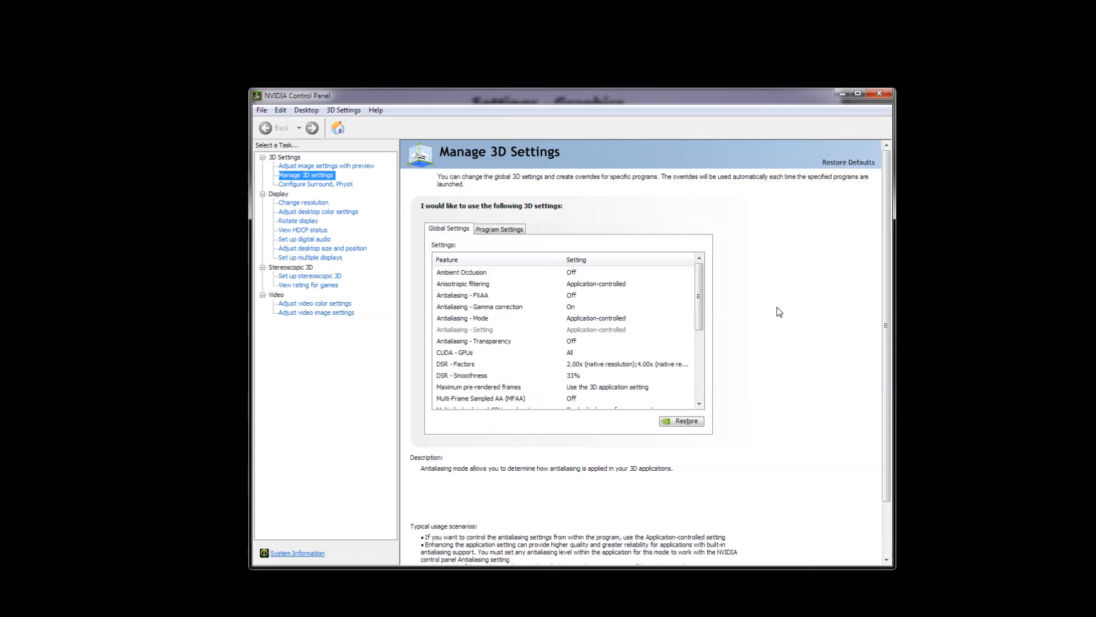
mouse_move(780, 218)
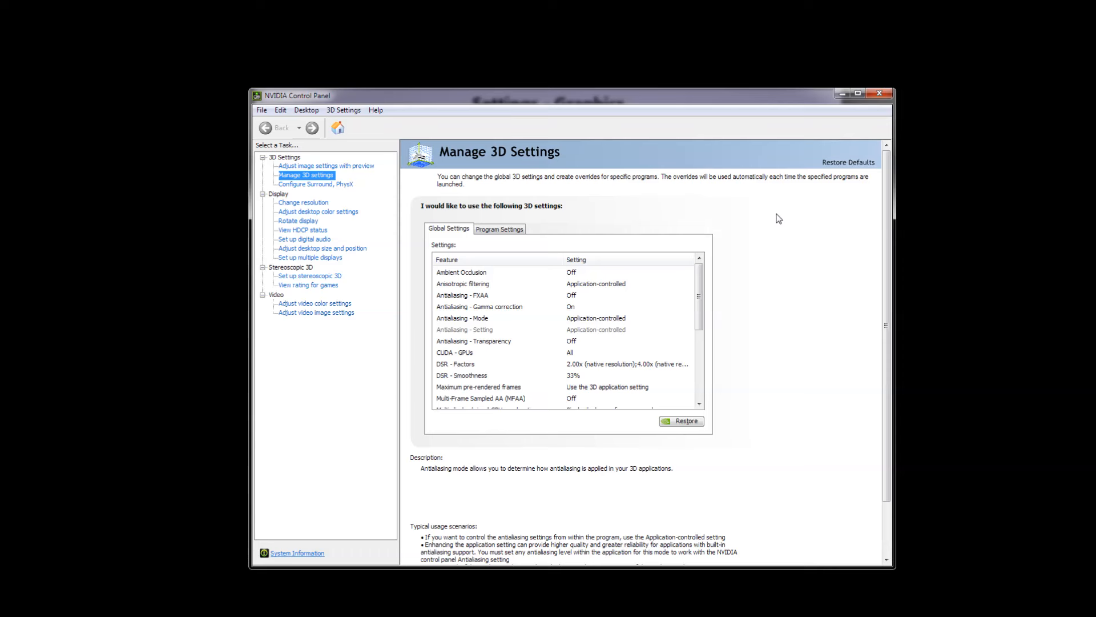
mouse_move(314, 95)
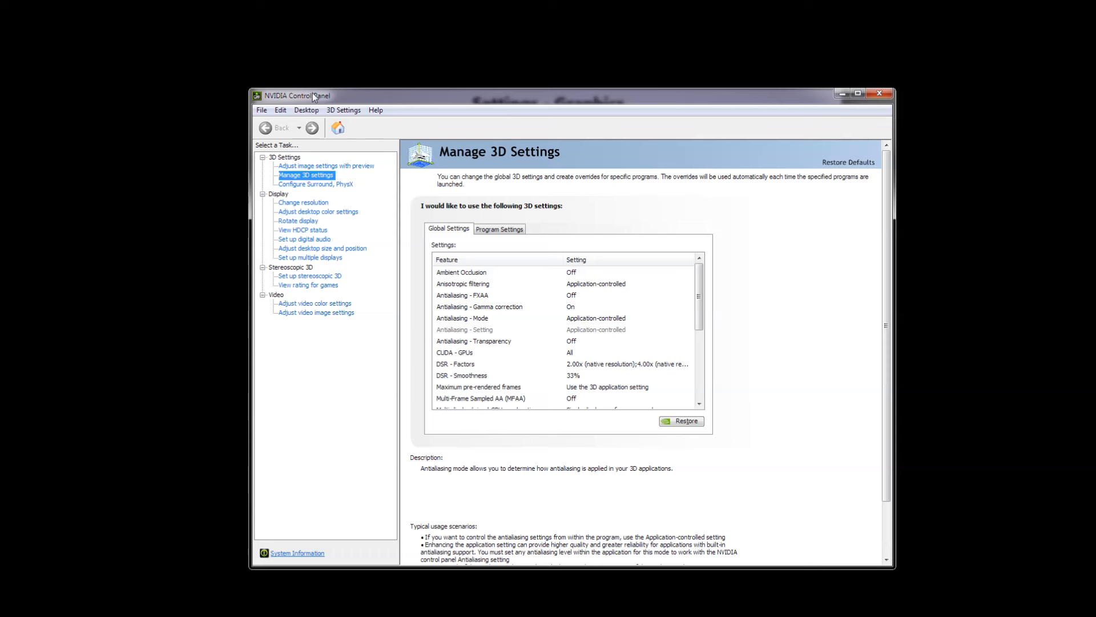
mouse_move(498, 203)
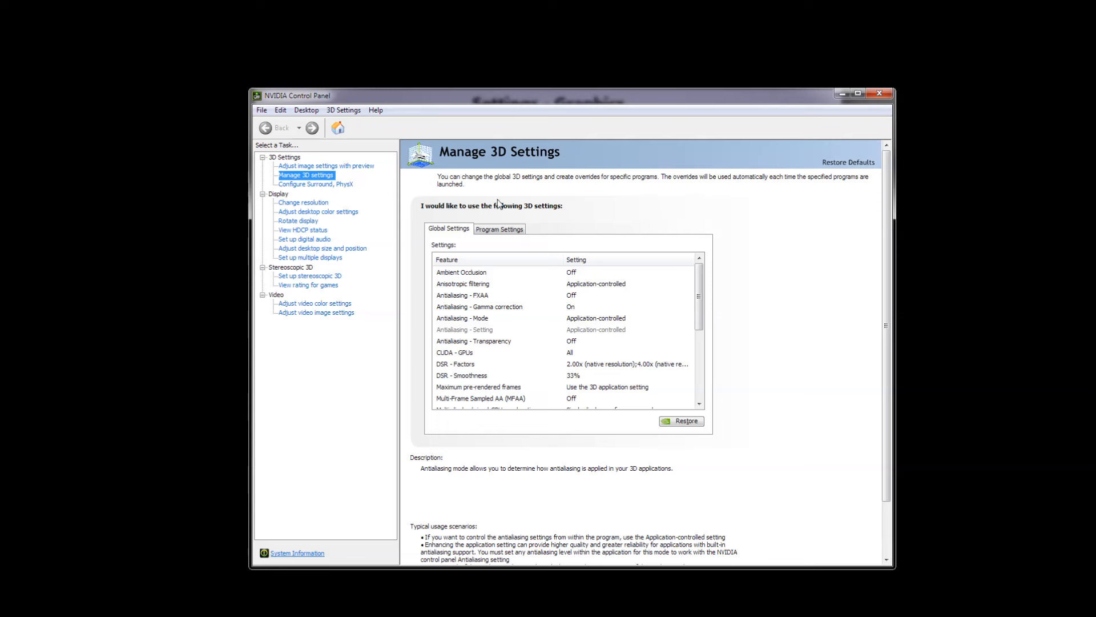
Review the DSR smoothness and gamma correction notes, then show the resolution list with 1920 × 1080 current.
click(456, 363)
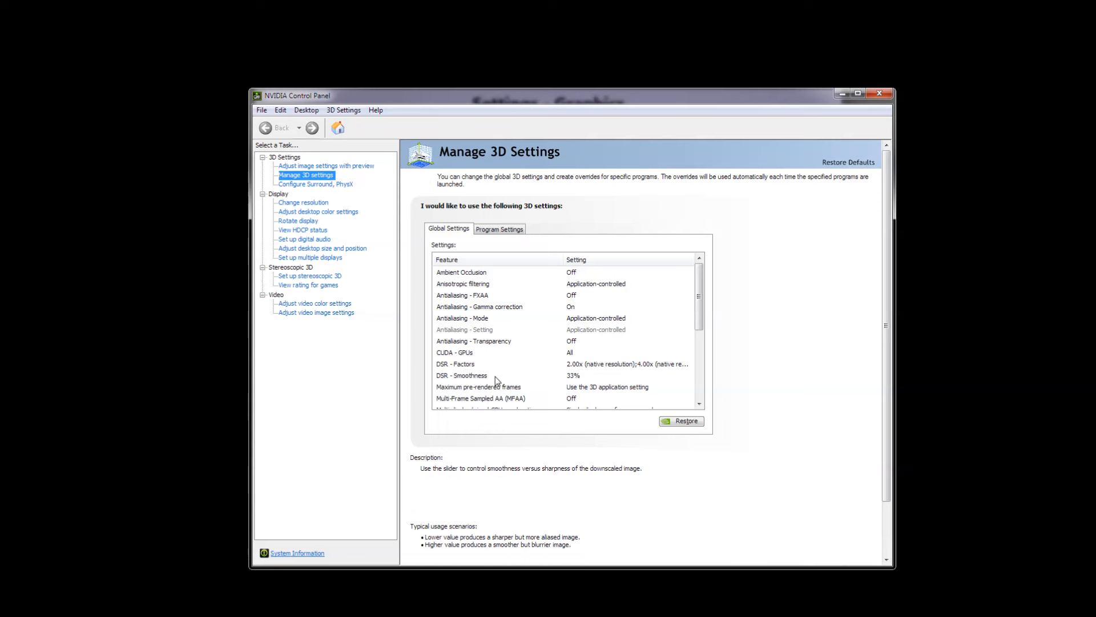
click(453, 353)
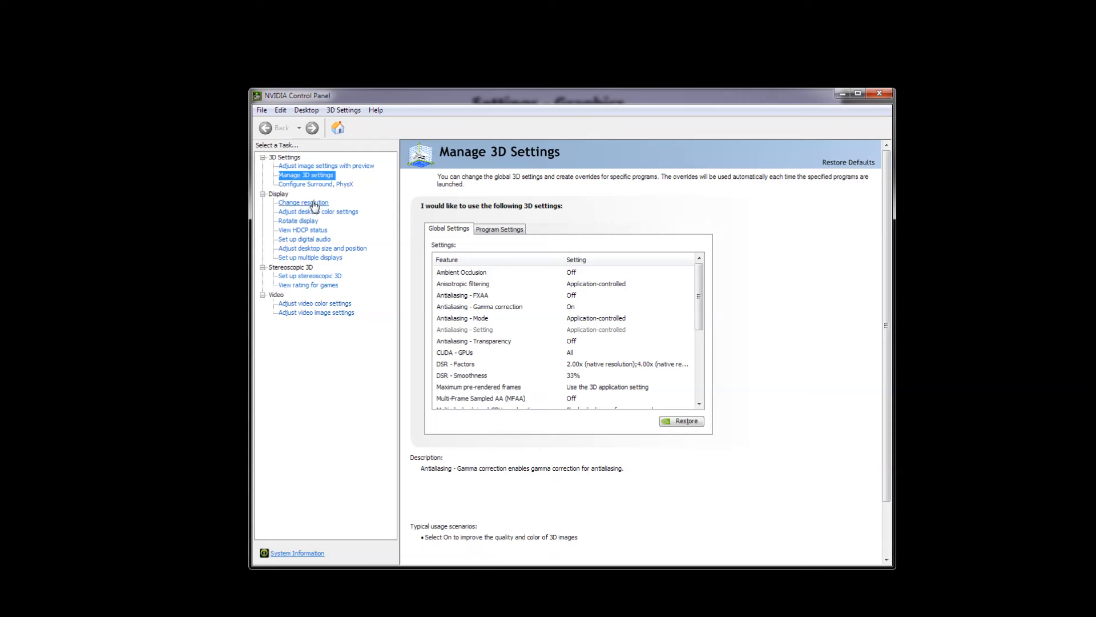
click(303, 202)
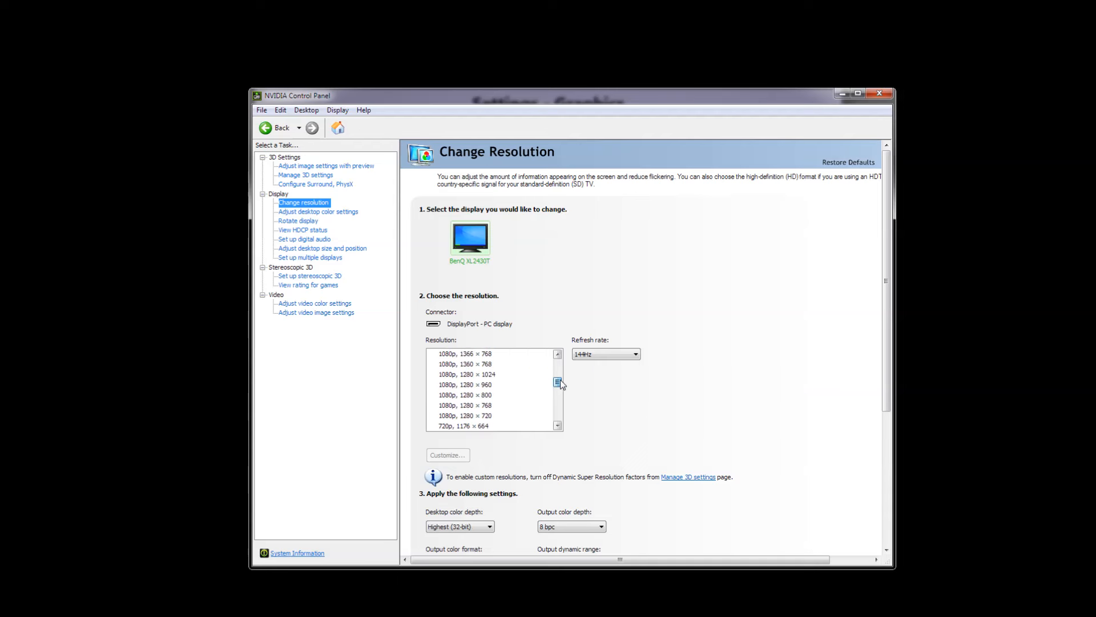
scroll(down, 3)
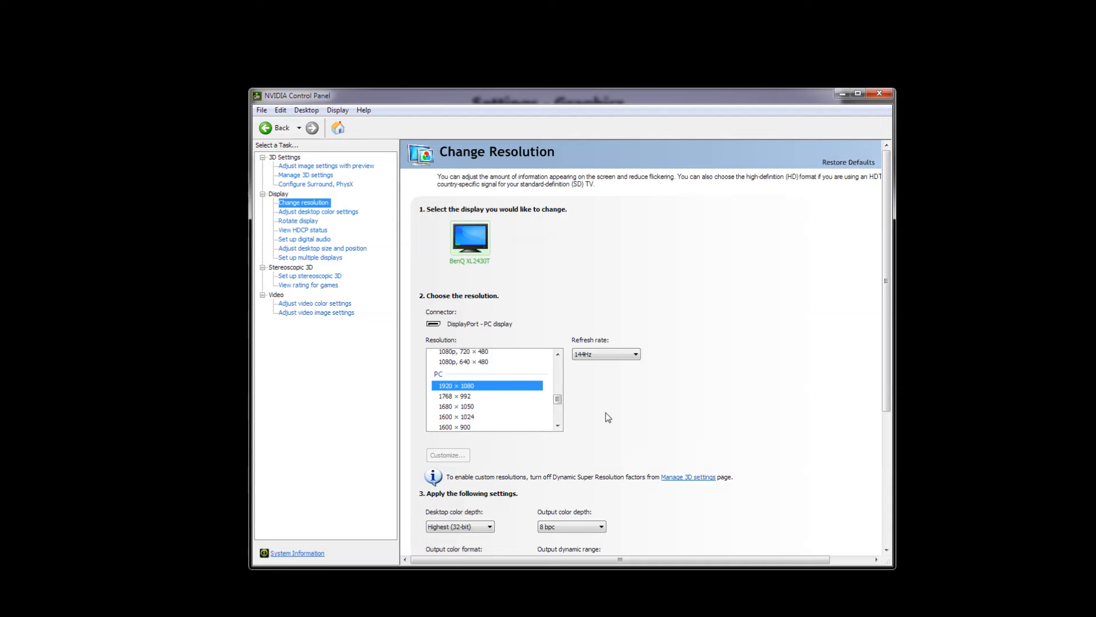
mouse_move(830, 108)
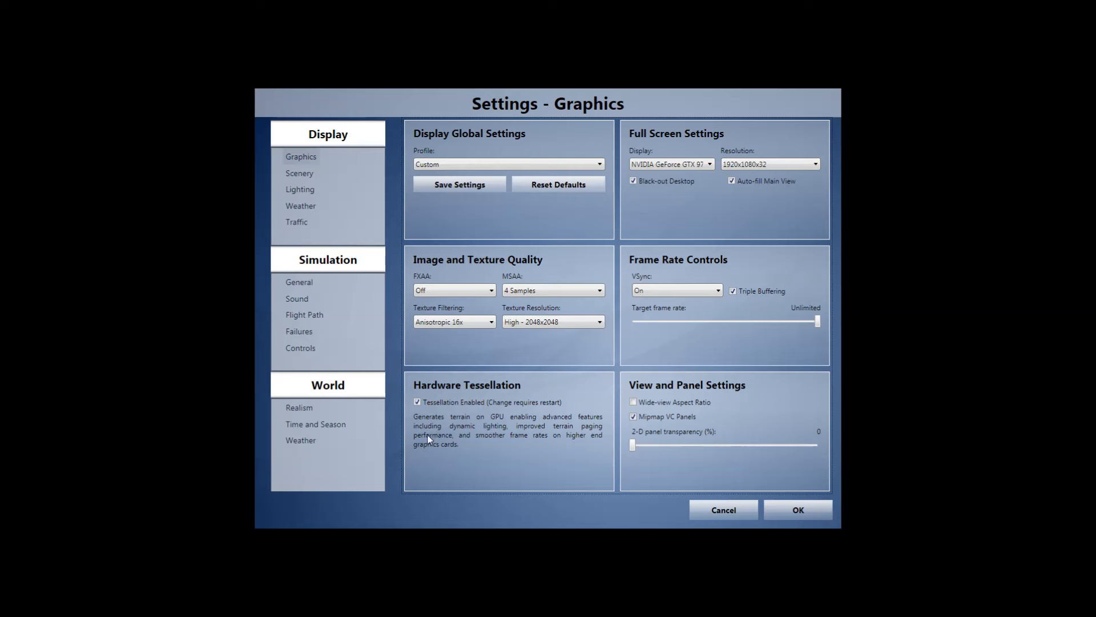
mouse_move(425, 456)
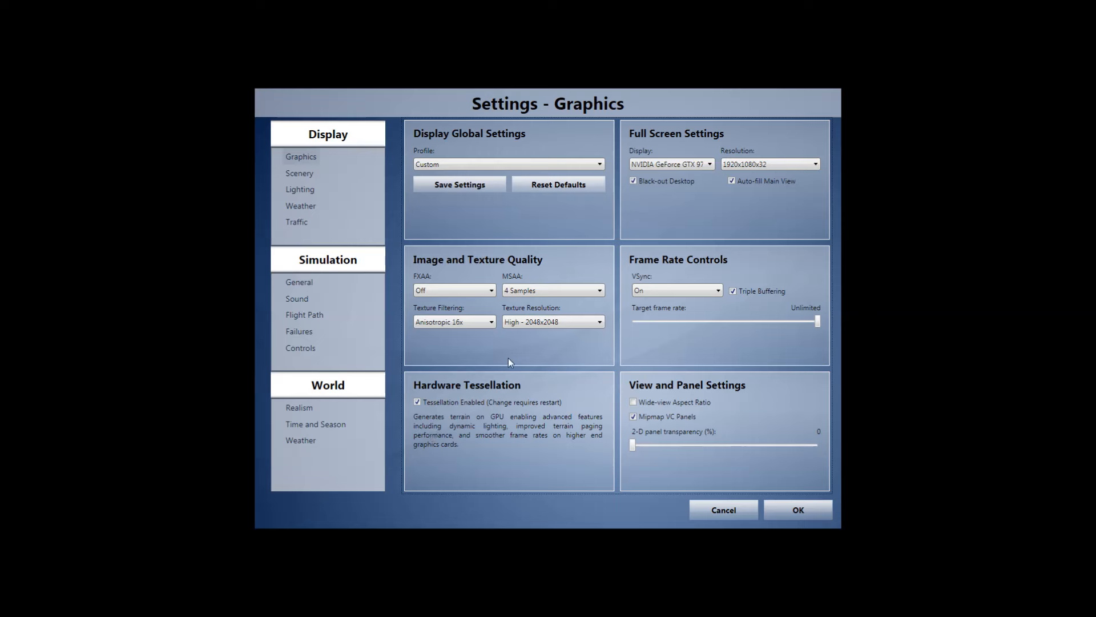
mouse_move(509, 370)
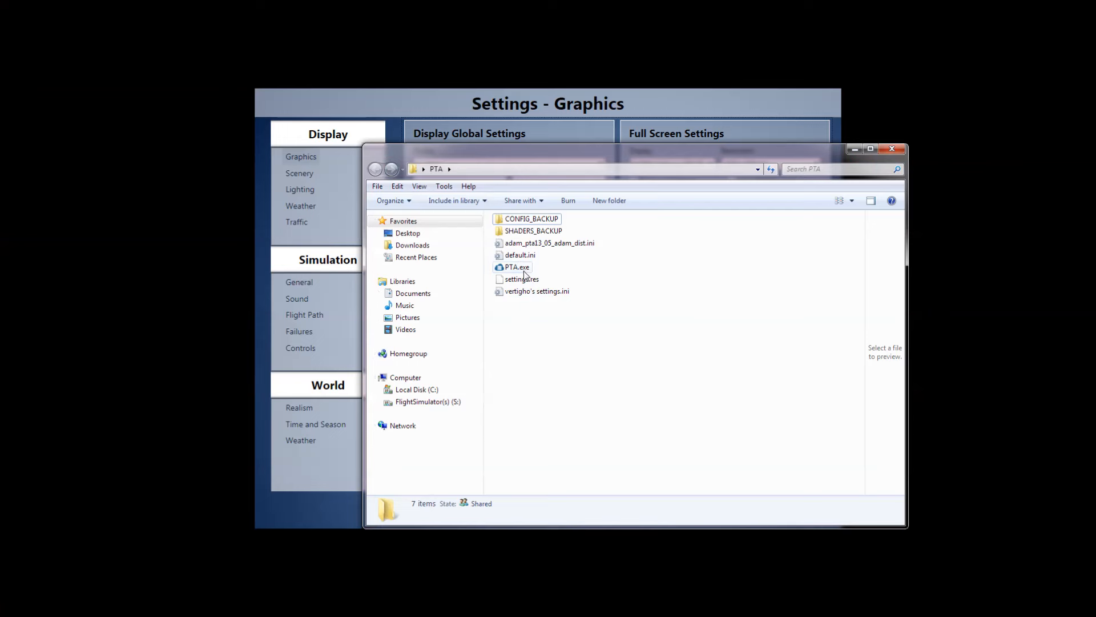
Launch PTA.exe and show its FXAA tuning tab.
click(516, 267)
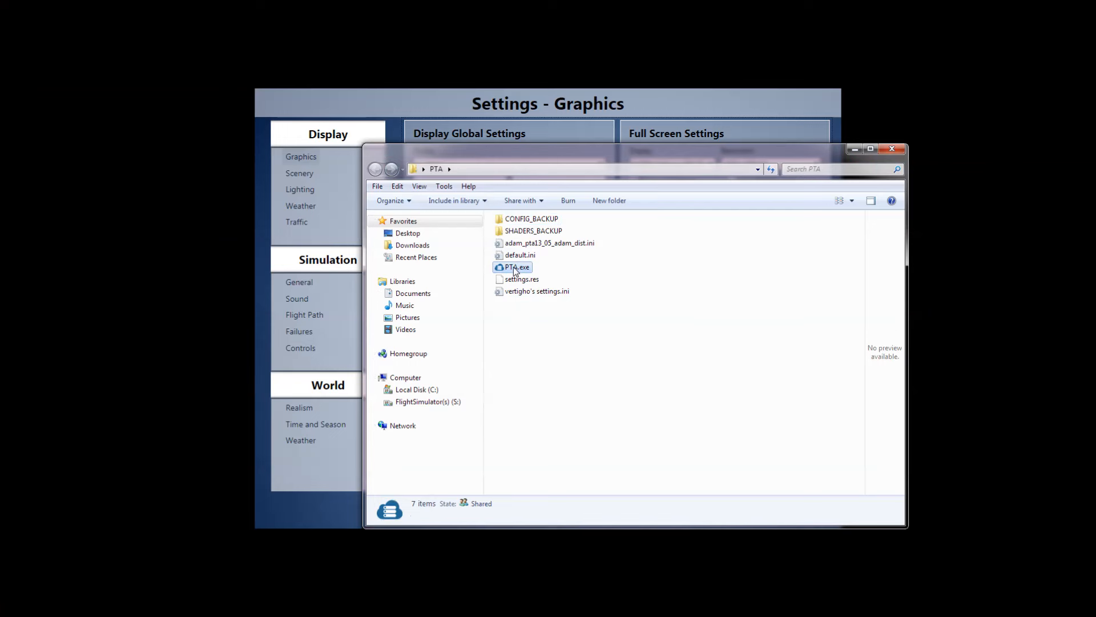
double_click(516, 268)
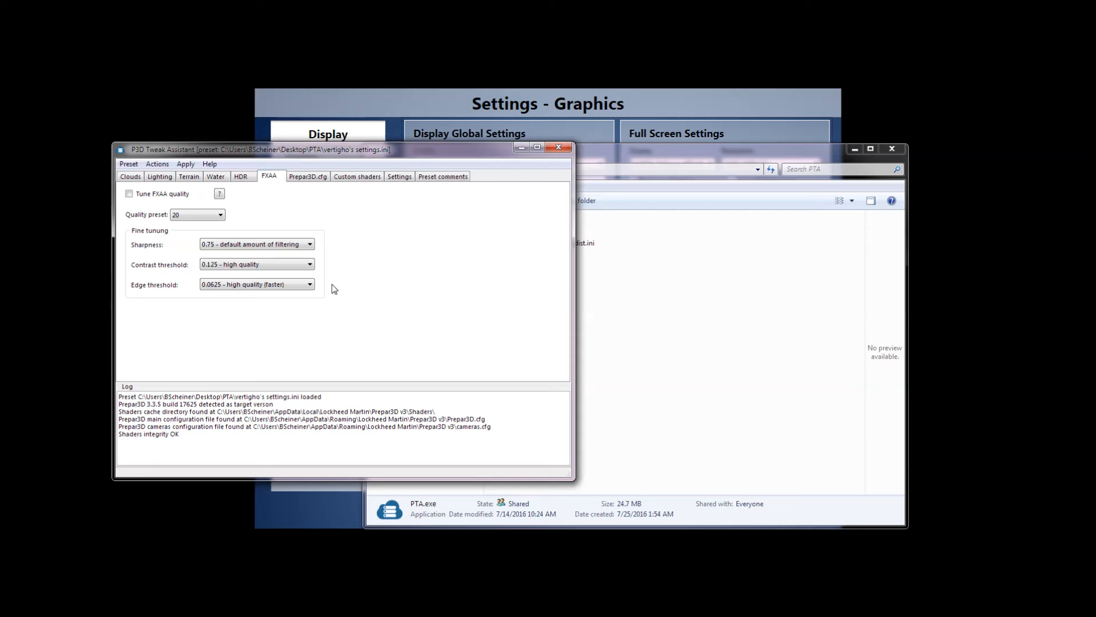
click(197, 214)
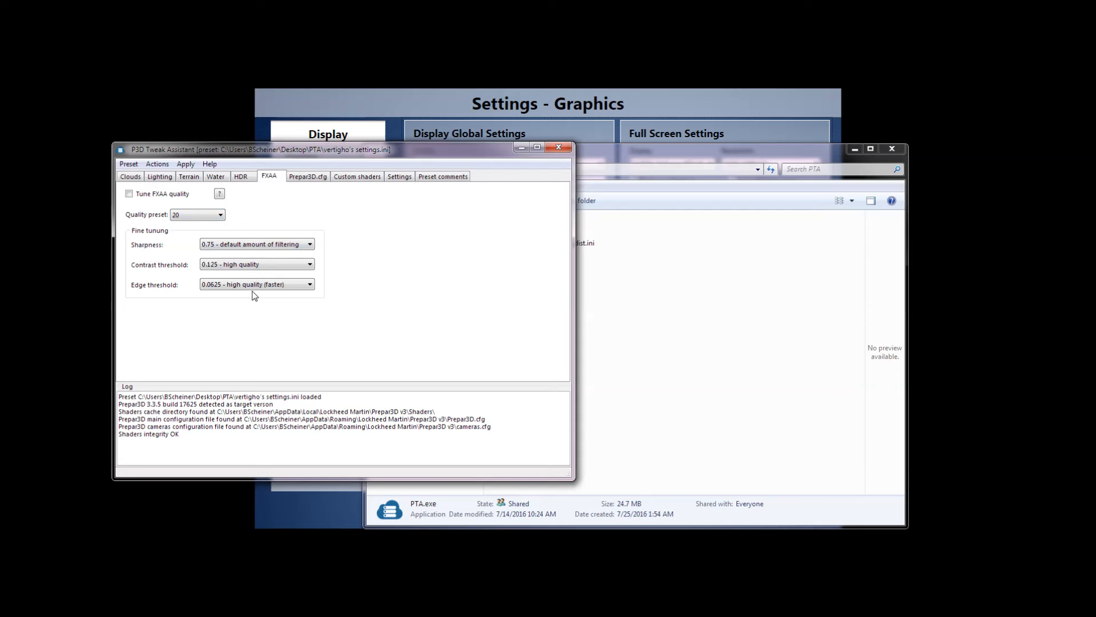
mouse_move(358, 297)
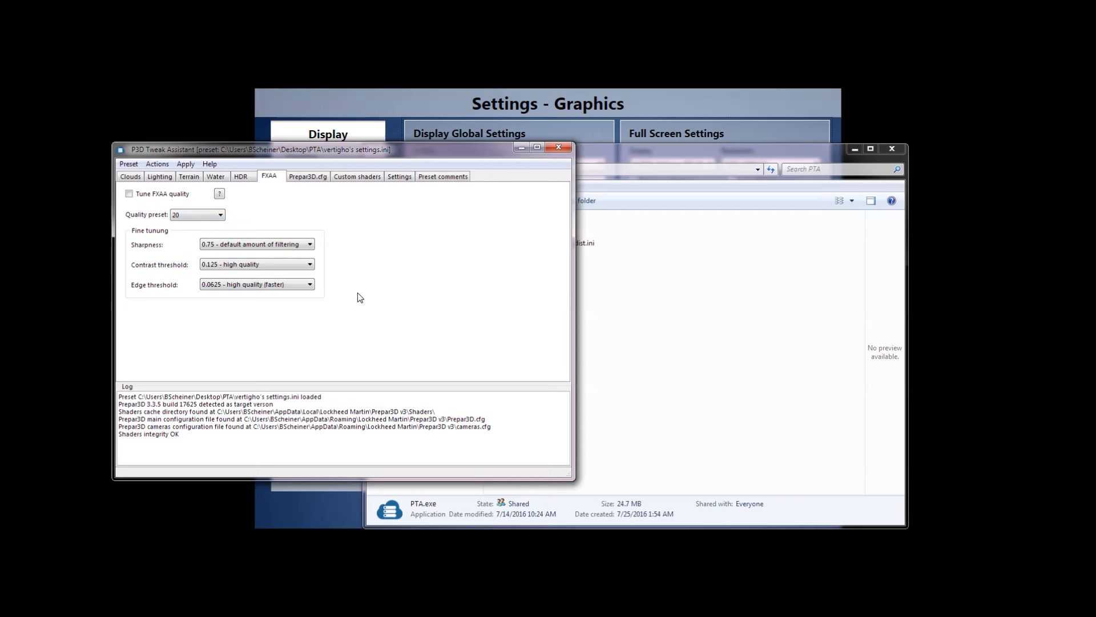
mouse_move(353, 295)
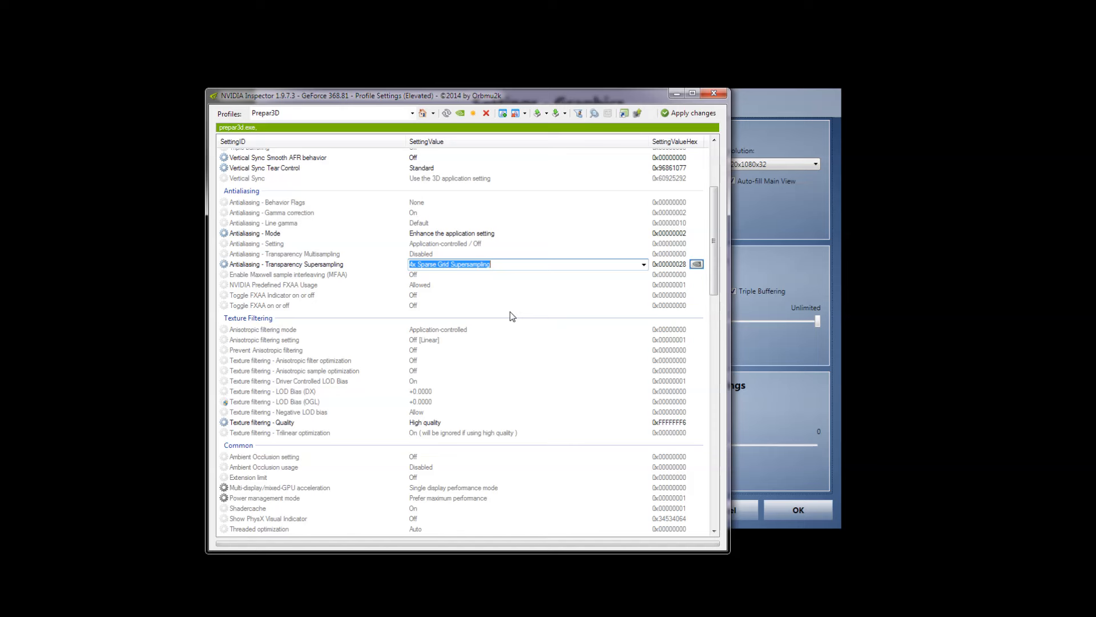
mouse_move(752, 266)
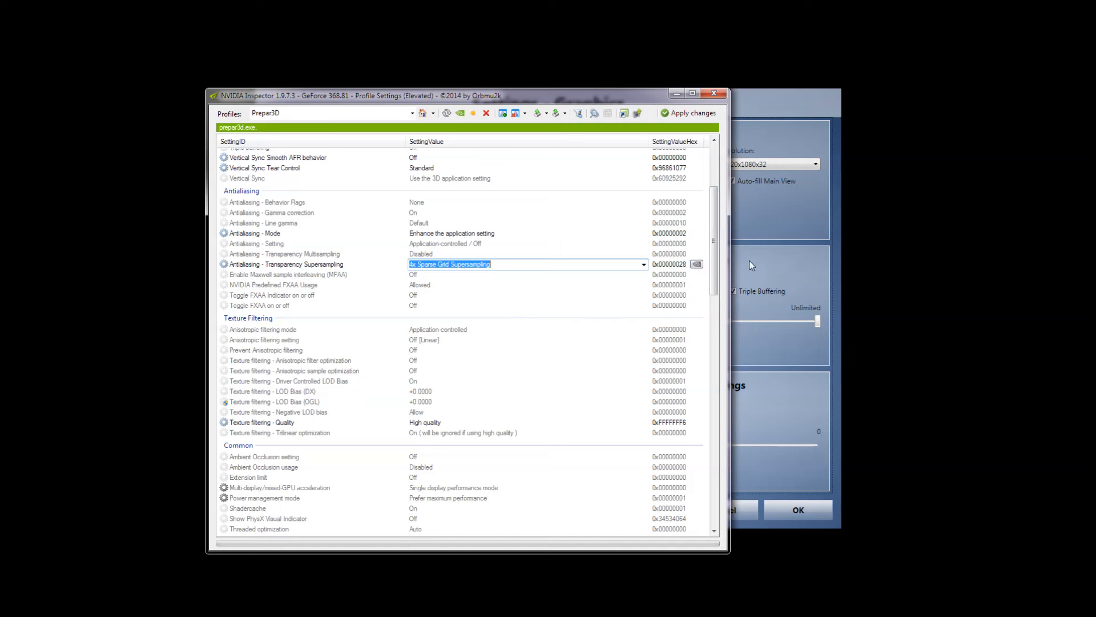